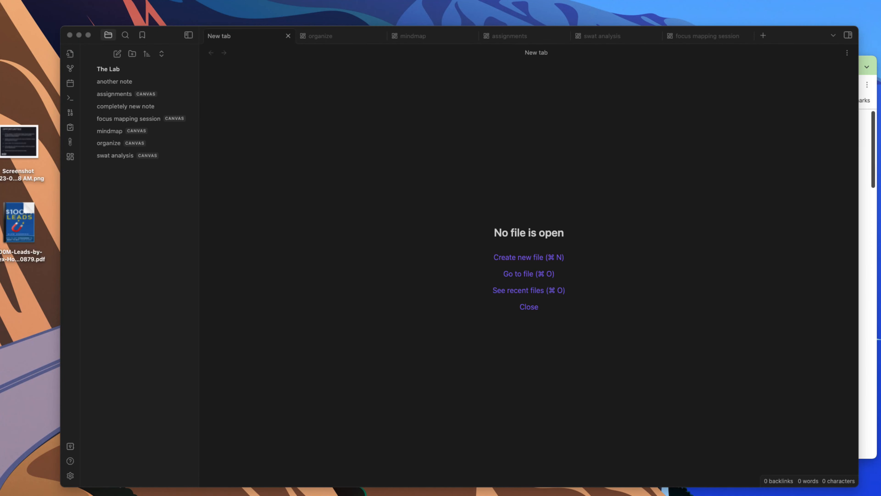
mouse_move(130, 380)
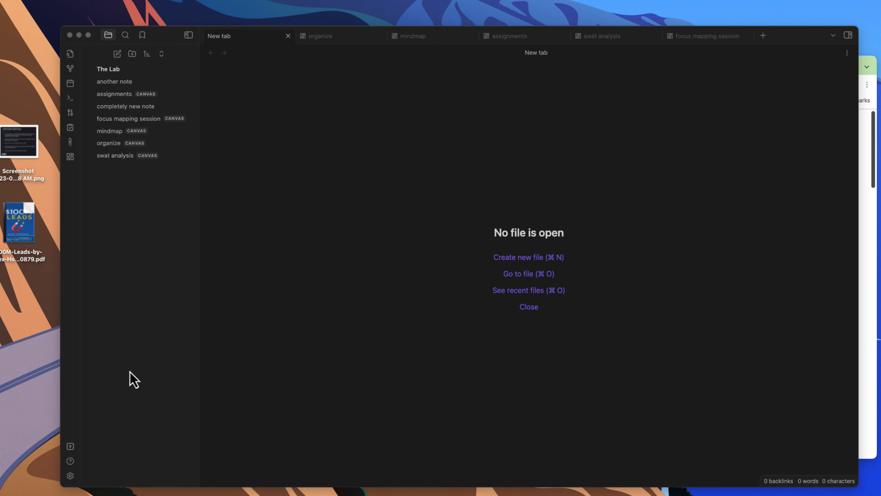
- Check the core plugins in Settings, then create a new blank Untitled canvas
left_click(70, 475)
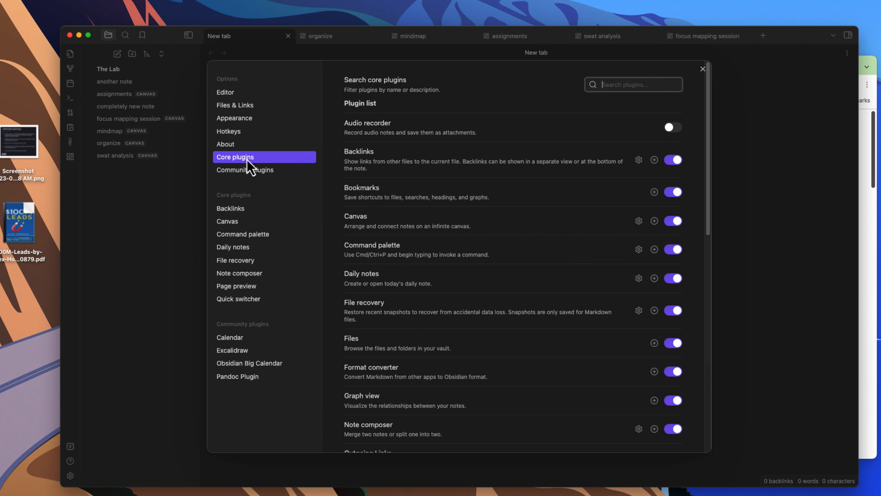
mouse_move(373, 235)
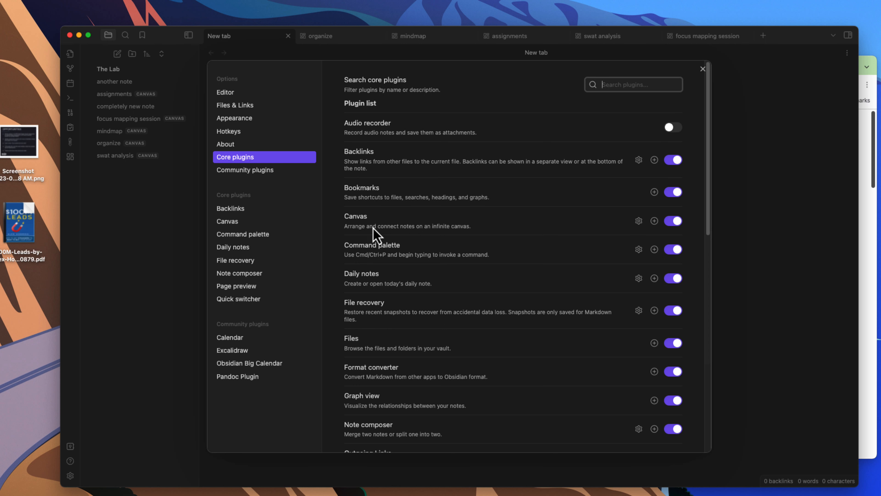
mouse_move(638, 221)
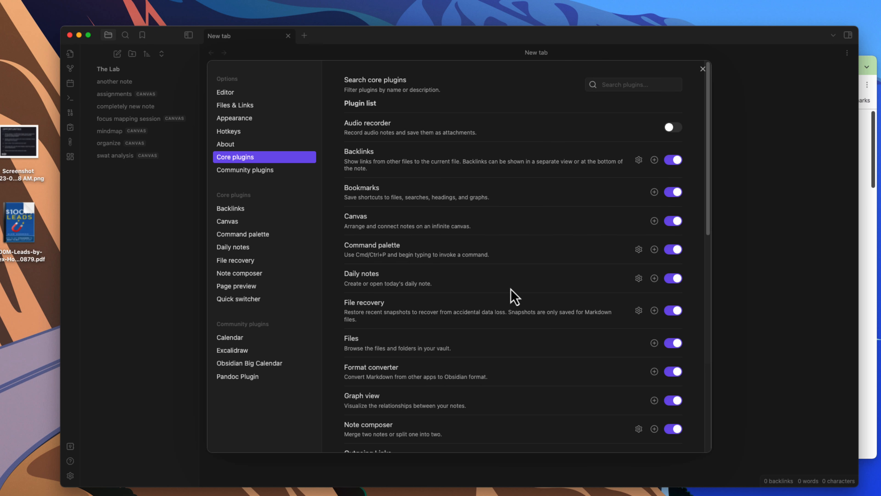
mouse_move(364, 239)
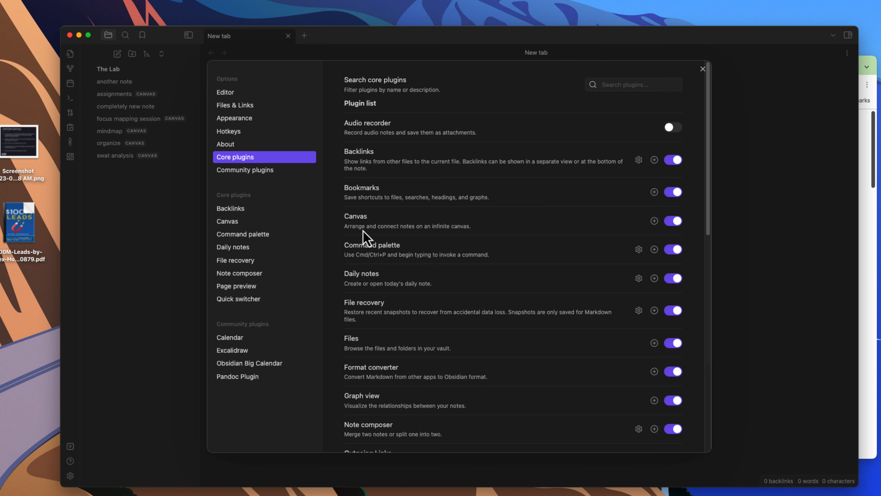
mouse_move(703, 69)
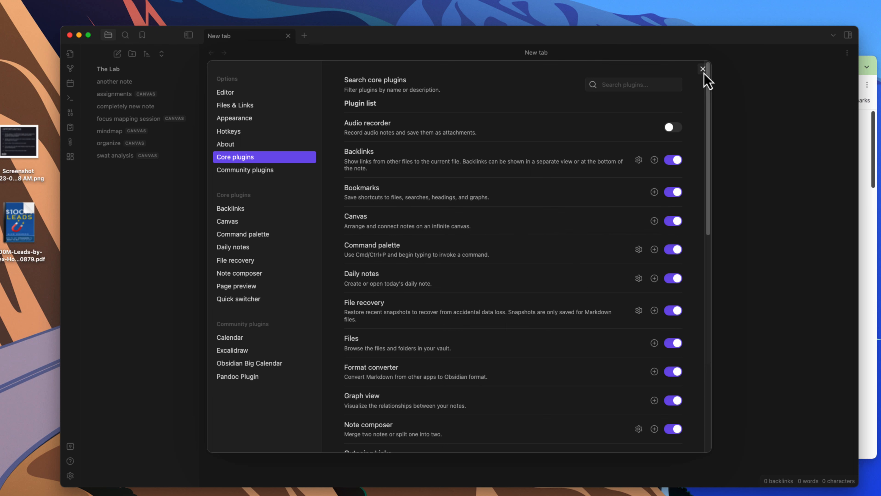
left_click(702, 68)
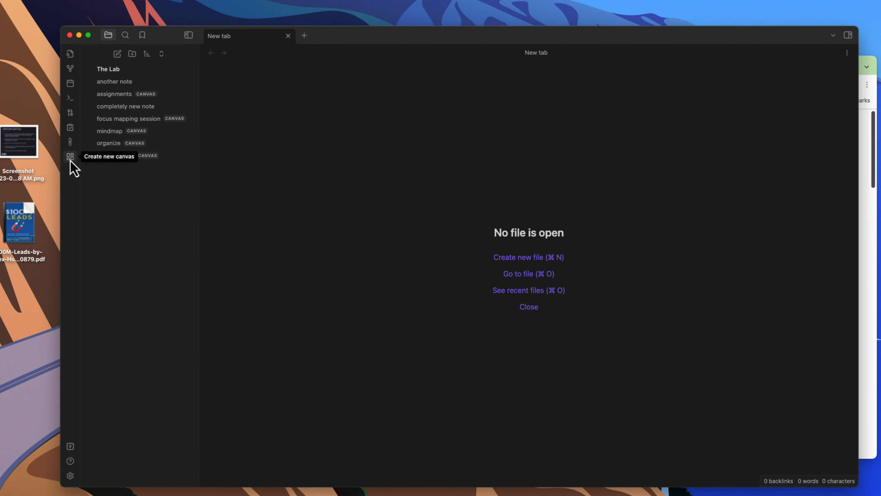
left_click(71, 157)
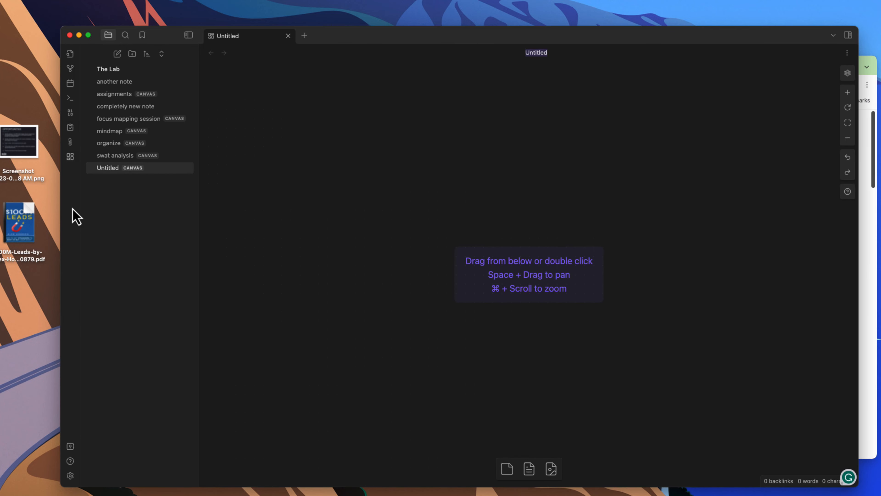
mouse_move(216, 255)
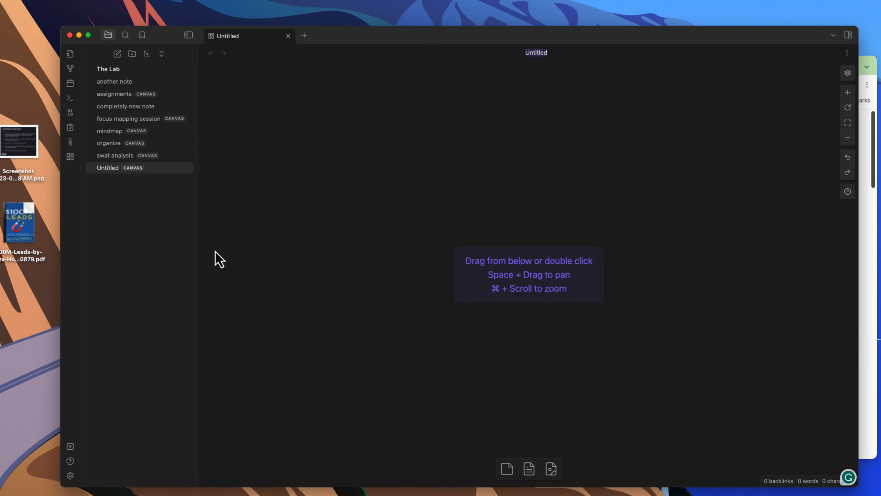
mouse_move(225, 67)
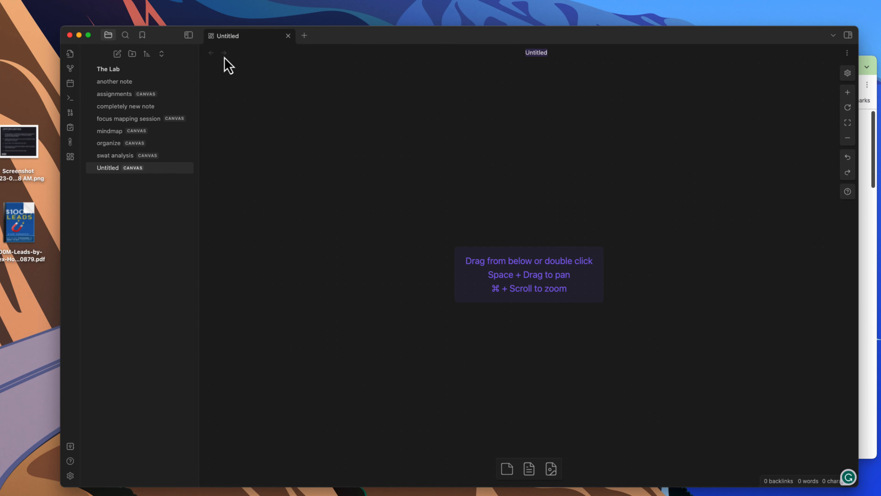
mouse_move(256, 232)
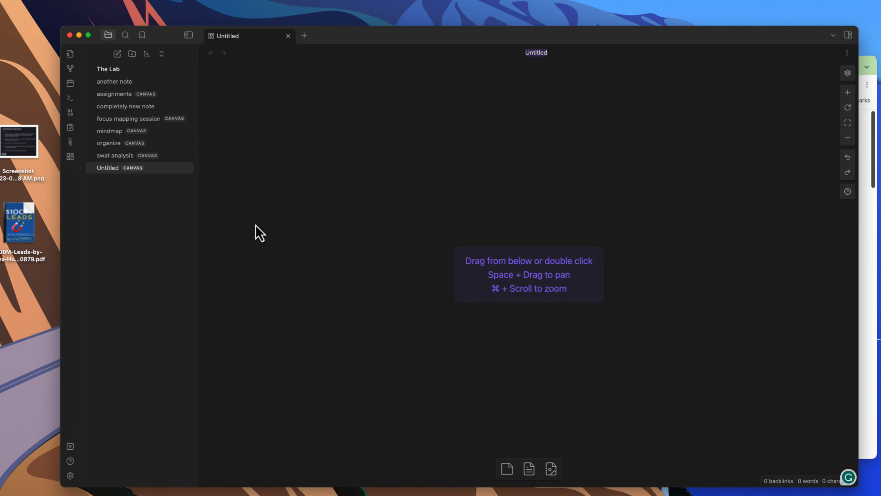
mouse_move(225, 202)
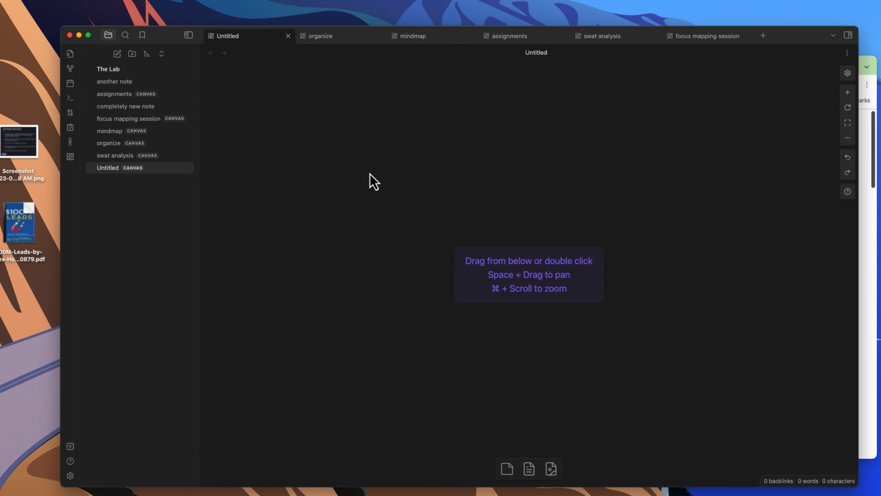
mouse_move(379, 207)
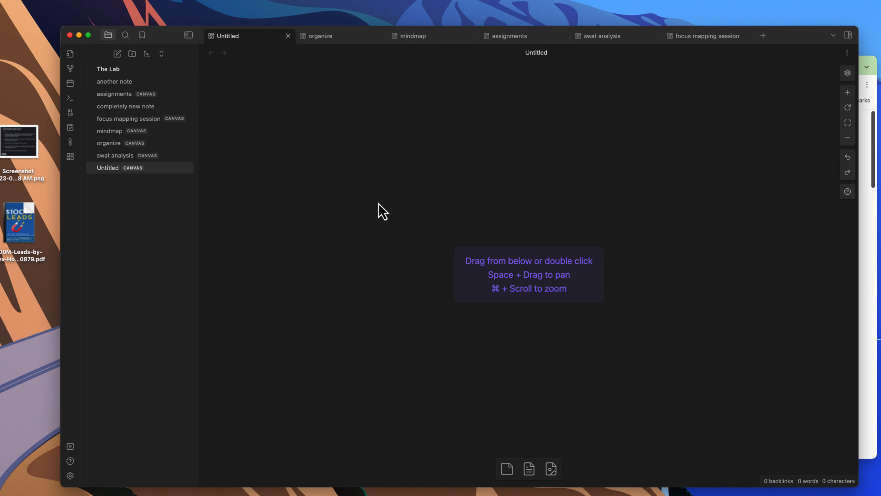
mouse_move(380, 204)
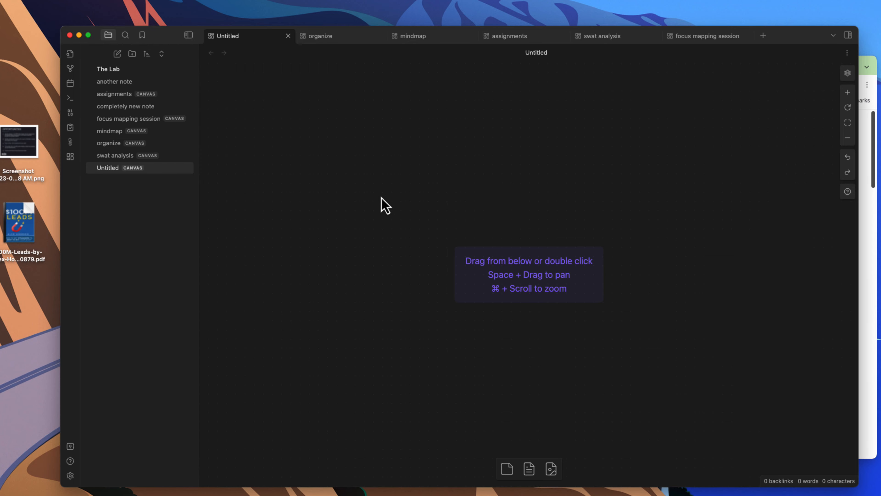
mouse_move(378, 209)
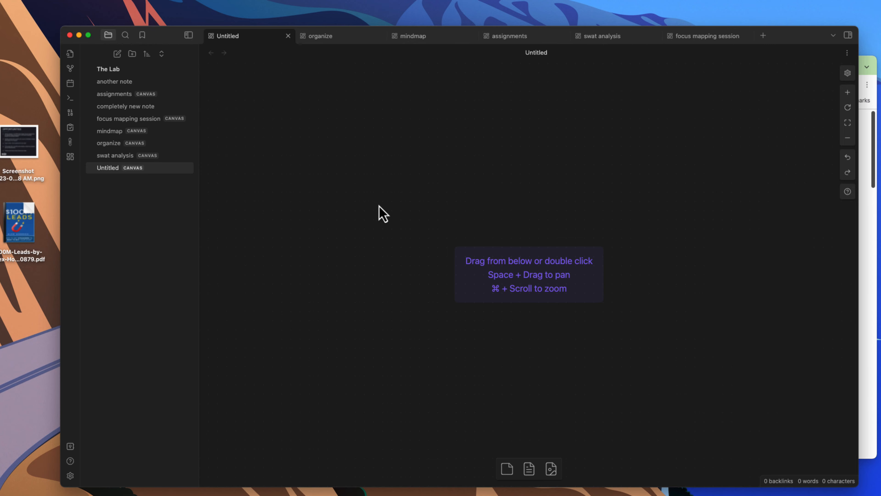
mouse_move(309, 209)
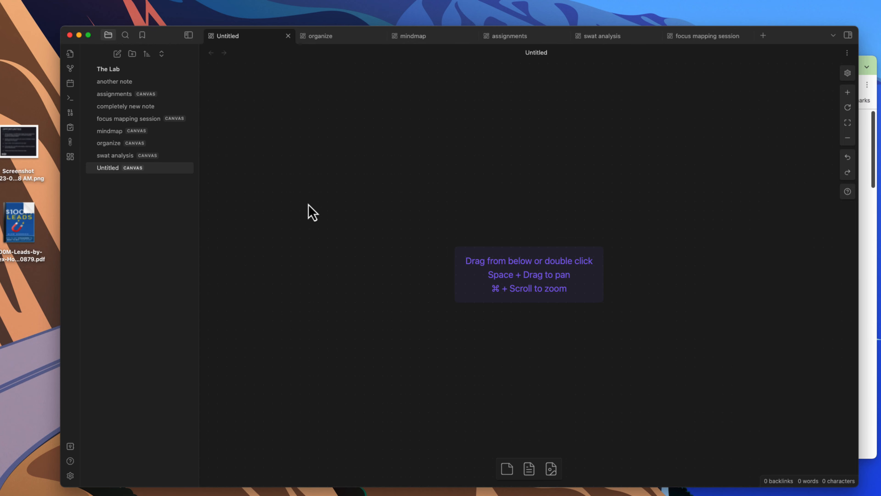
mouse_move(357, 285)
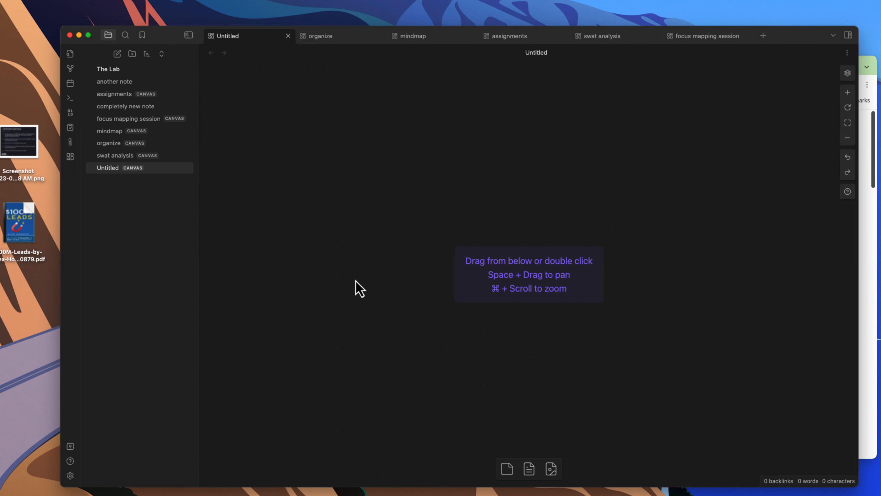
mouse_move(345, 218)
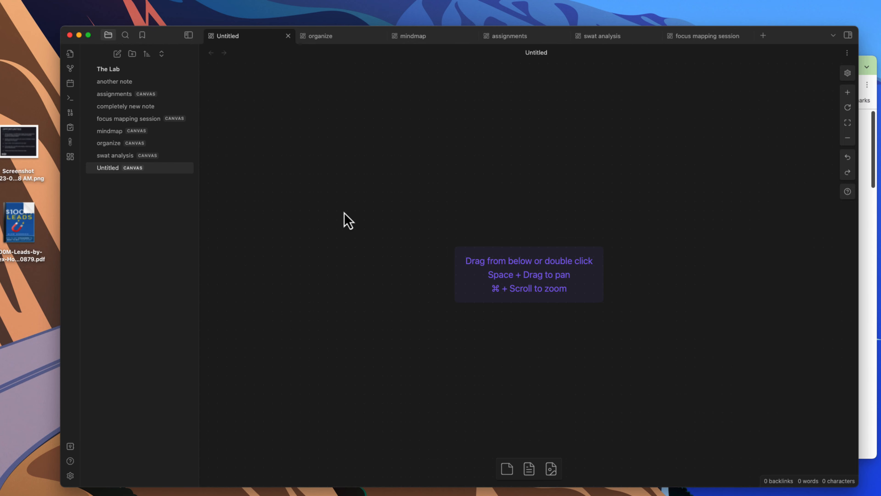
mouse_move(373, 223)
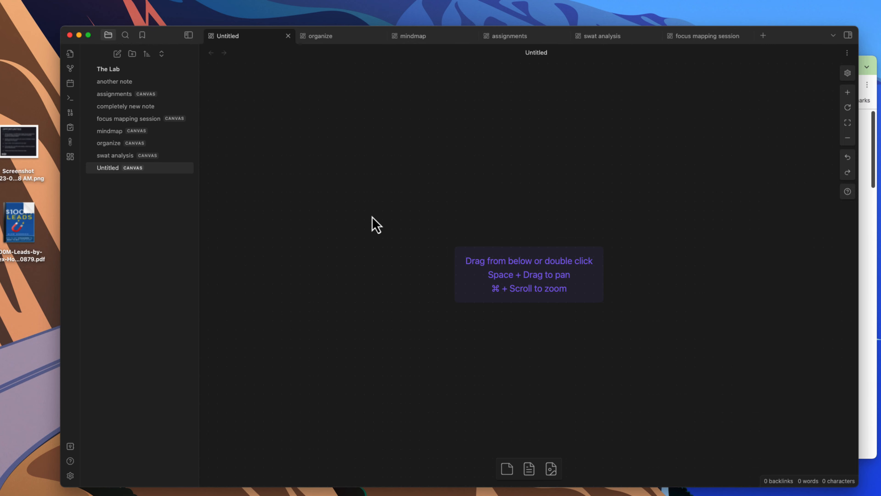
mouse_move(433, 358)
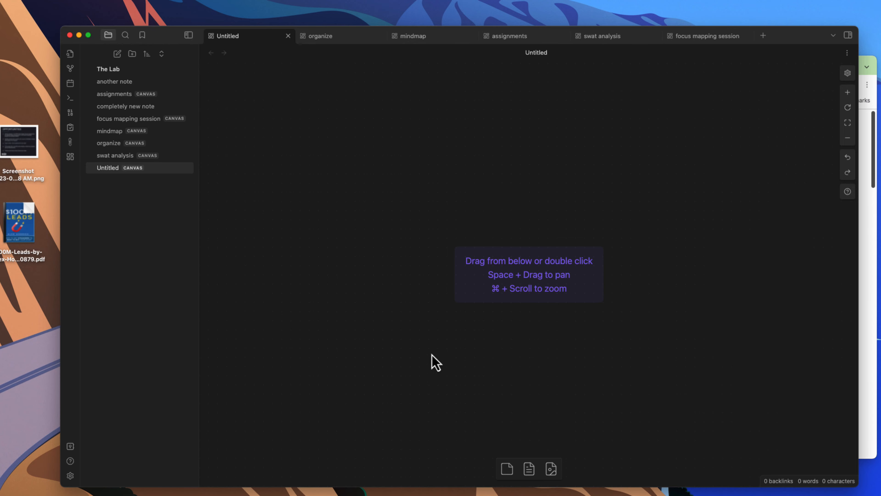
mouse_move(458, 408)
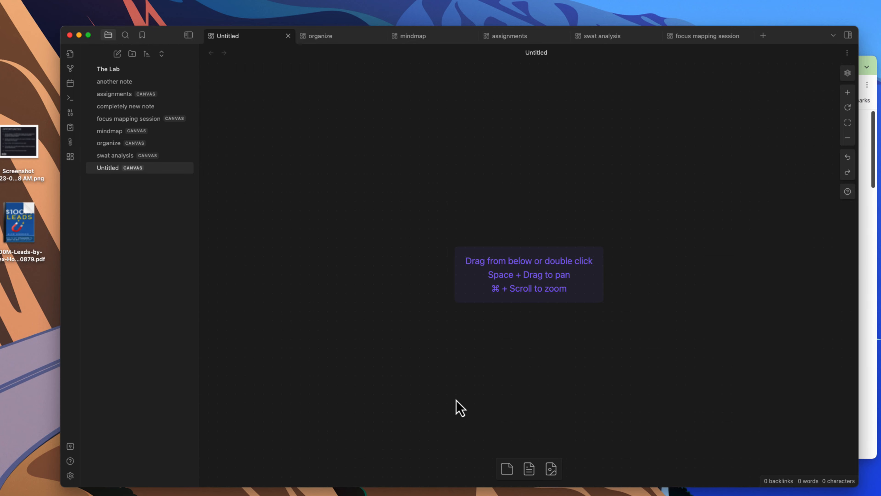
mouse_move(420, 383)
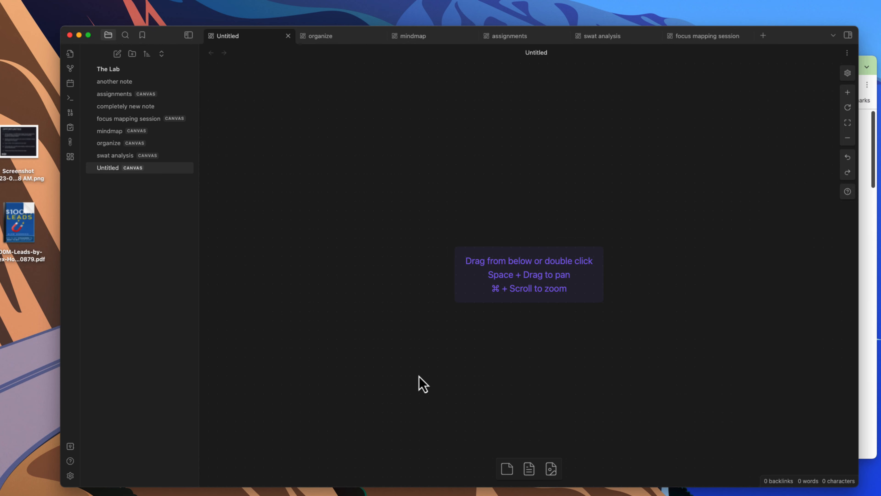
mouse_move(401, 369)
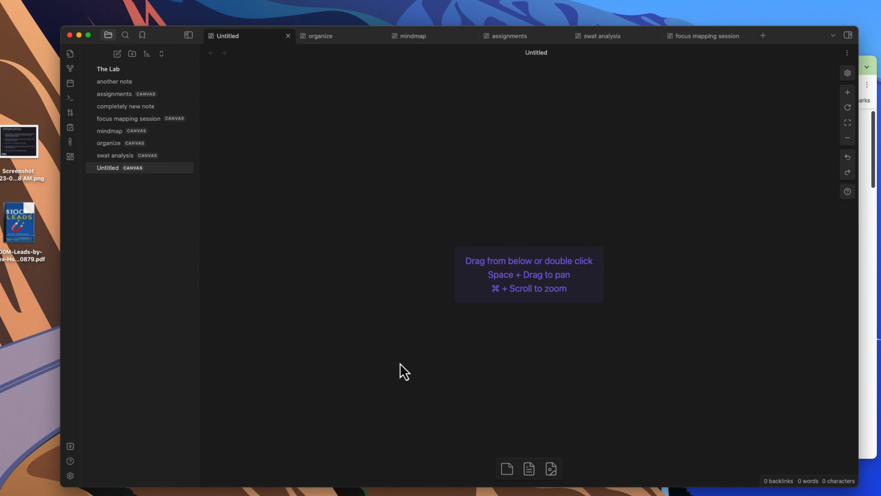
- Add a text card, try # and ## headings and filler text, then leave it reading 'new card 1'
double_click(390, 186)
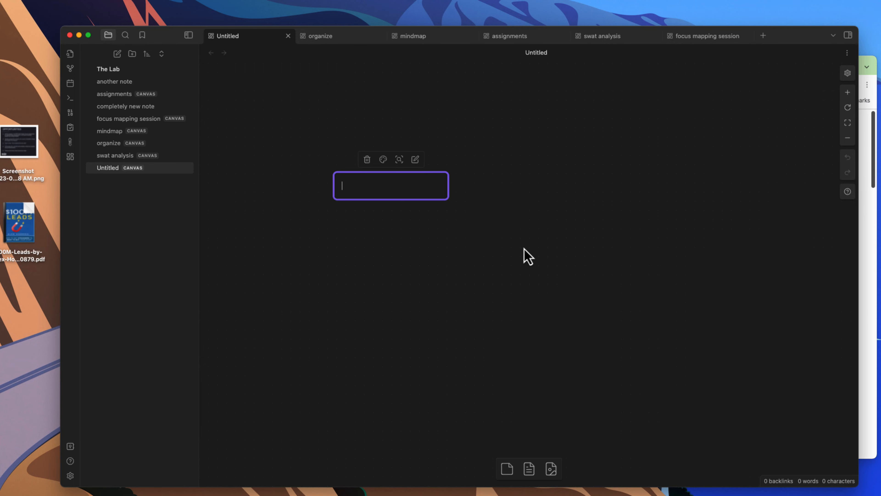
type("new vawr")
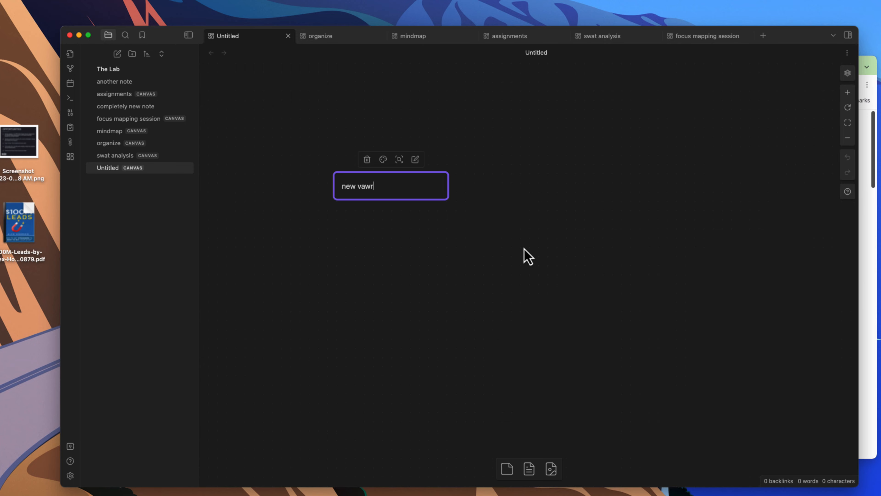
type("card 1")
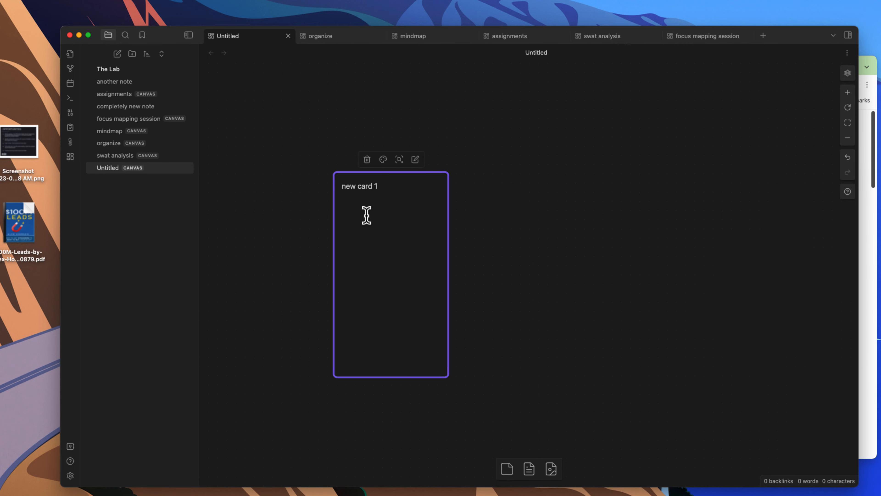
mouse_move(337, 206)
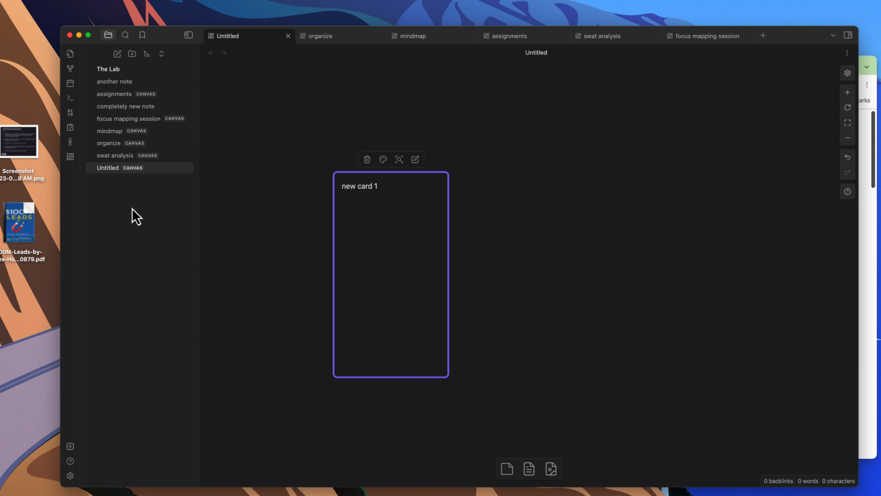
mouse_move(363, 218)
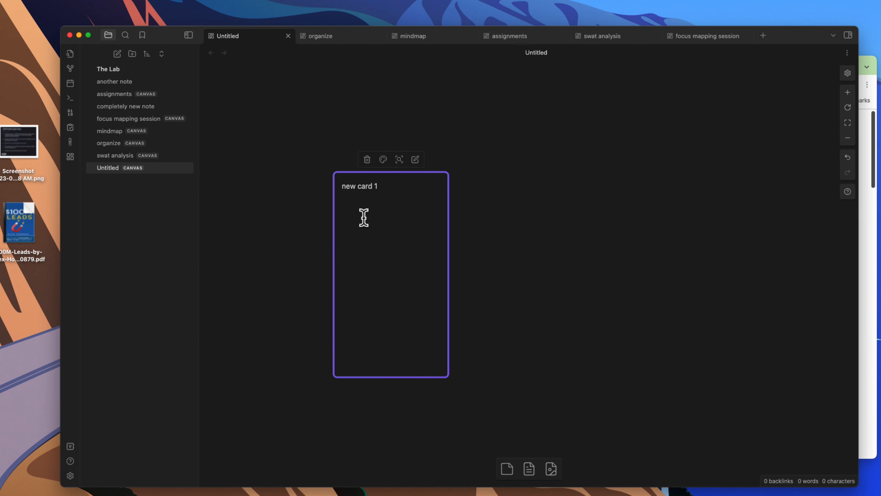
mouse_move(361, 214)
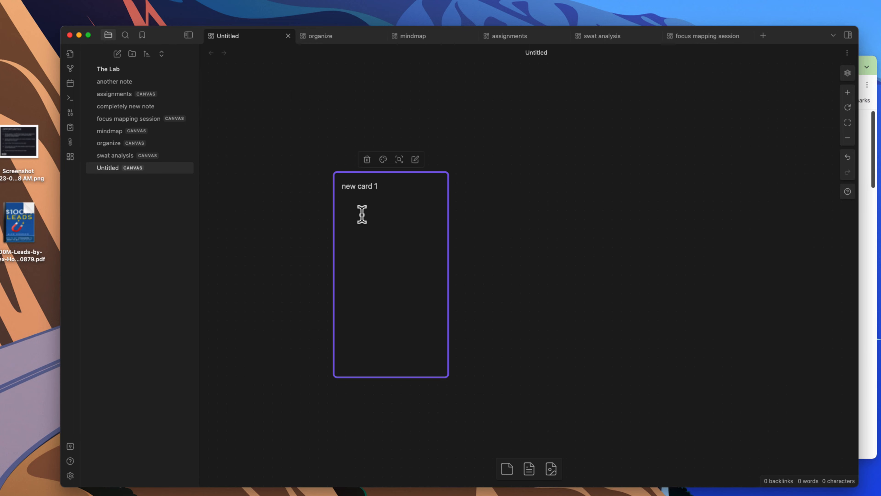
type("# head")
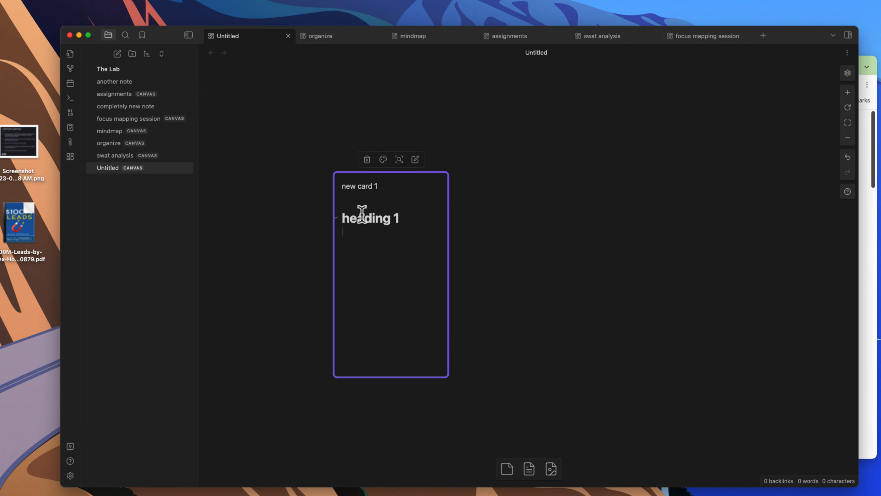
type("## he")
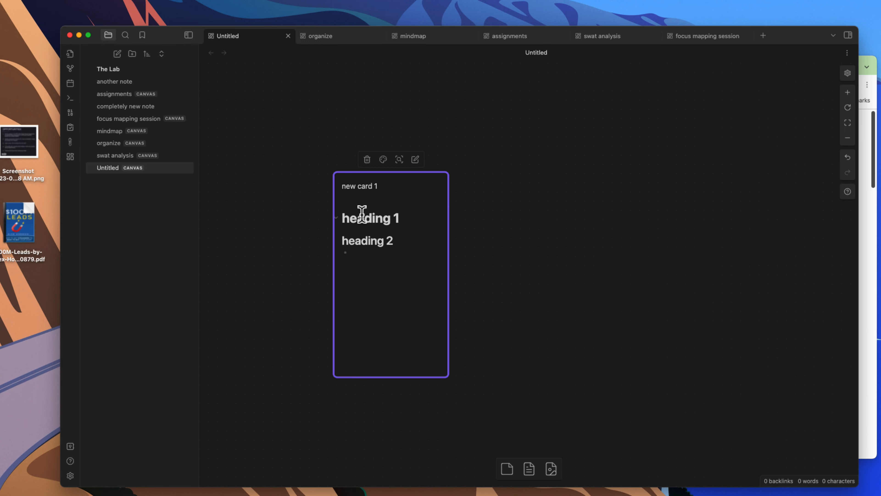
type("asdfasd")
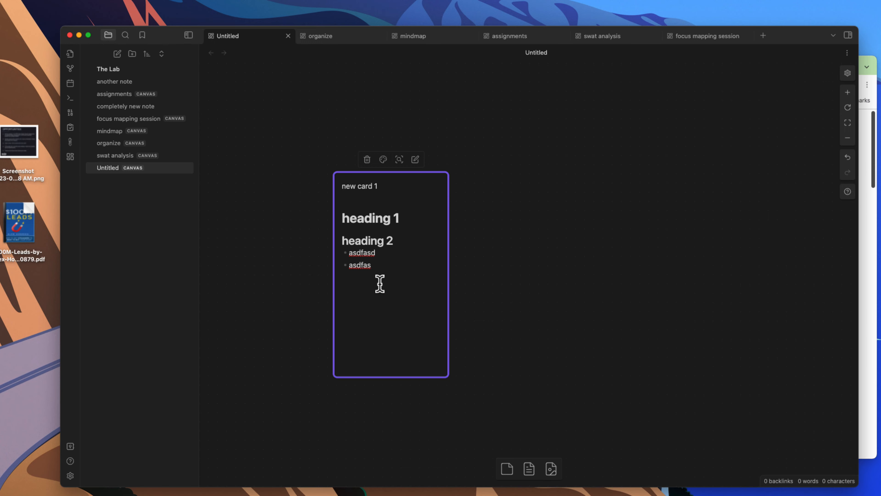
mouse_move(351, 285)
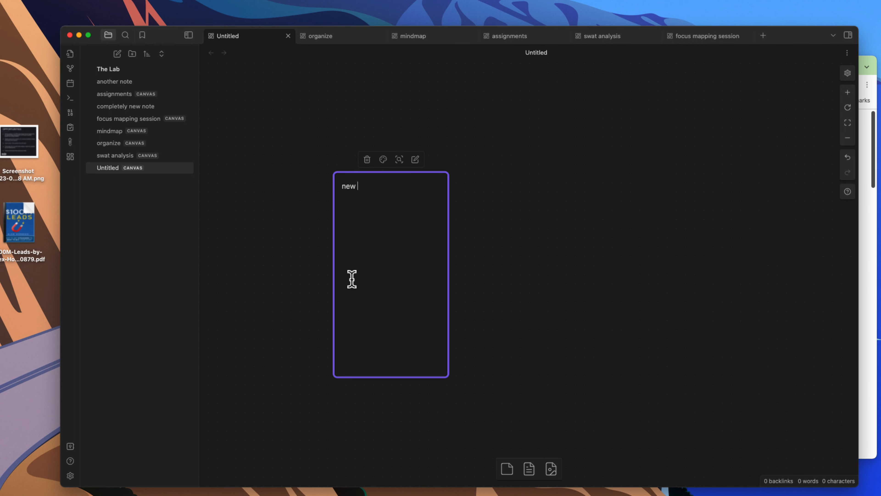
type("card 1")
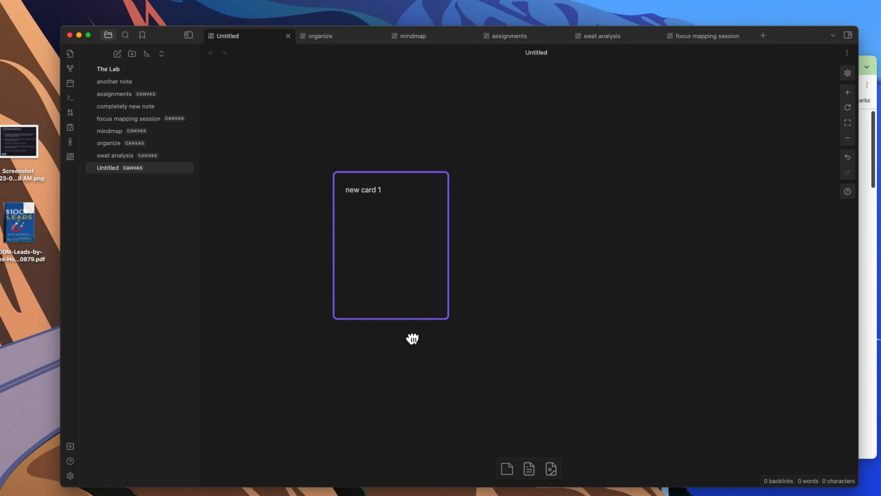
- Resize new card 1 down to a small box and drag out a connected new card 2
left_click_drag(446, 317, 659, 373)
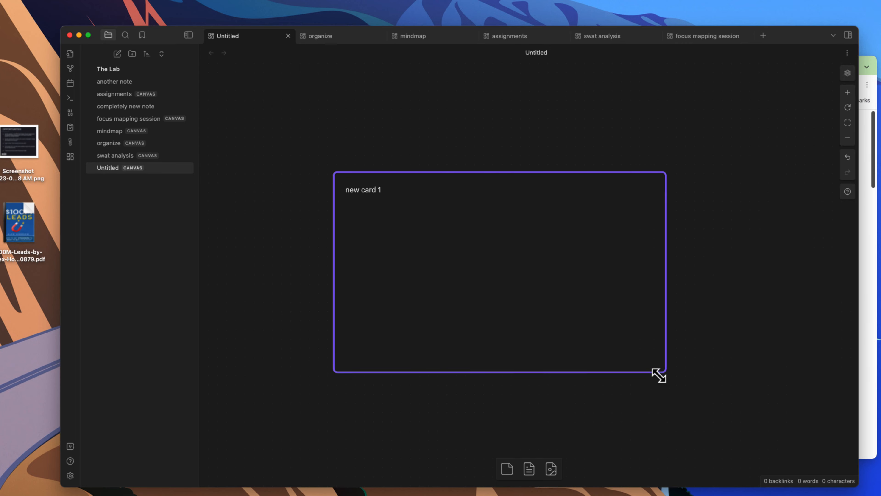
left_click_drag(658, 375, 427, 222)
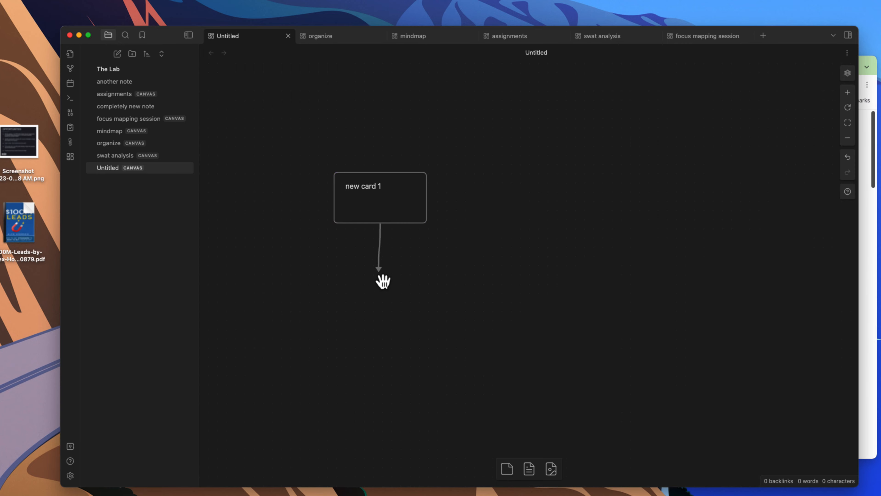
left_click(380, 223)
type("new card 2")
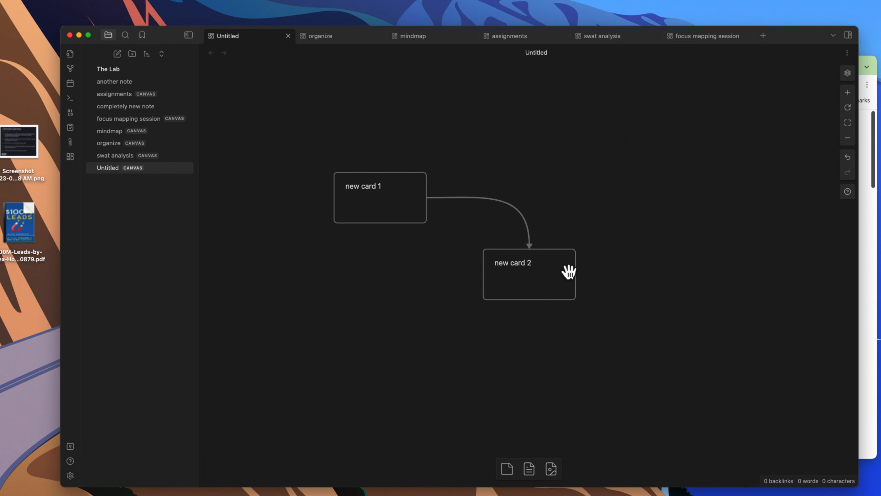
- Make the connecting arrow bidirectional with a label, colouring the cards and edge
left_click(483, 199)
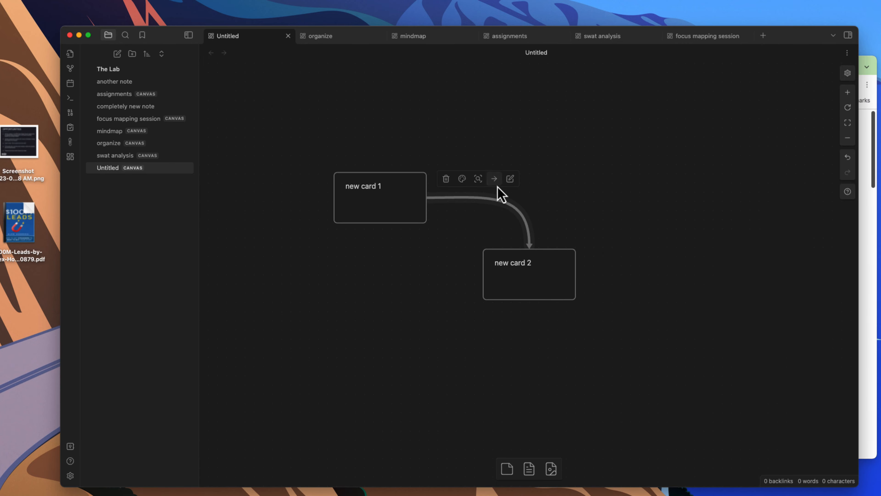
left_click(494, 179)
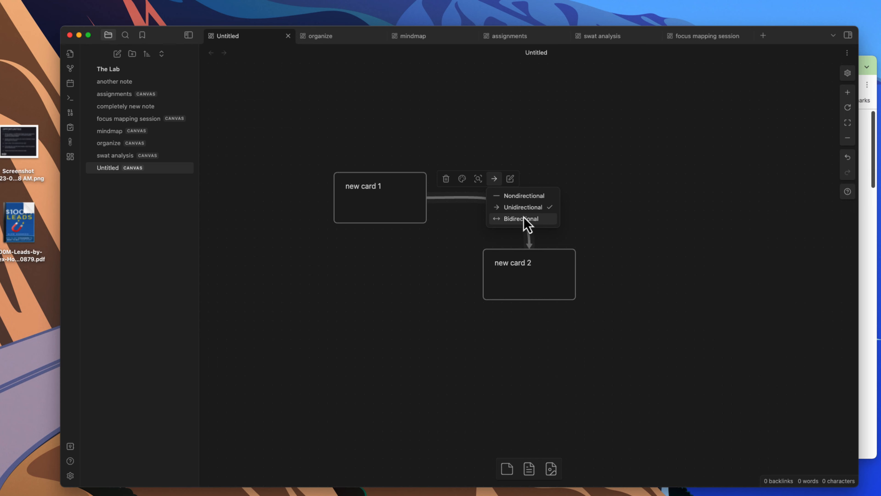
left_click(523, 219)
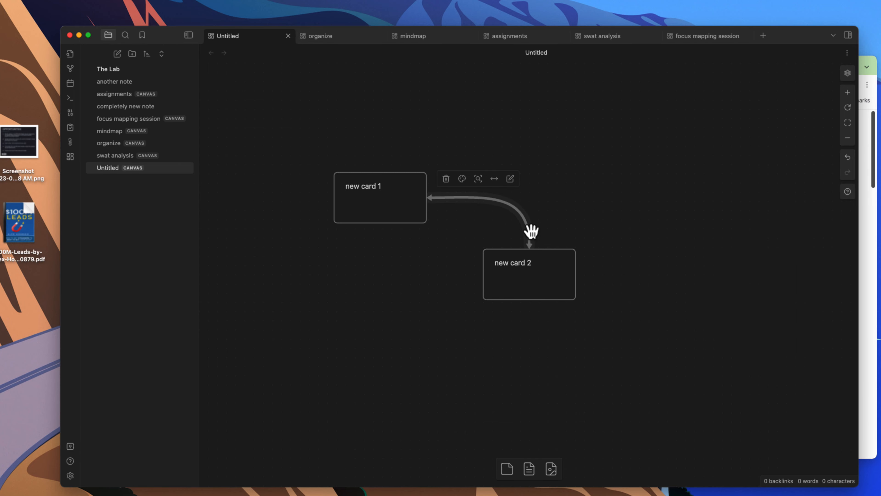
mouse_move(499, 202)
type("label")
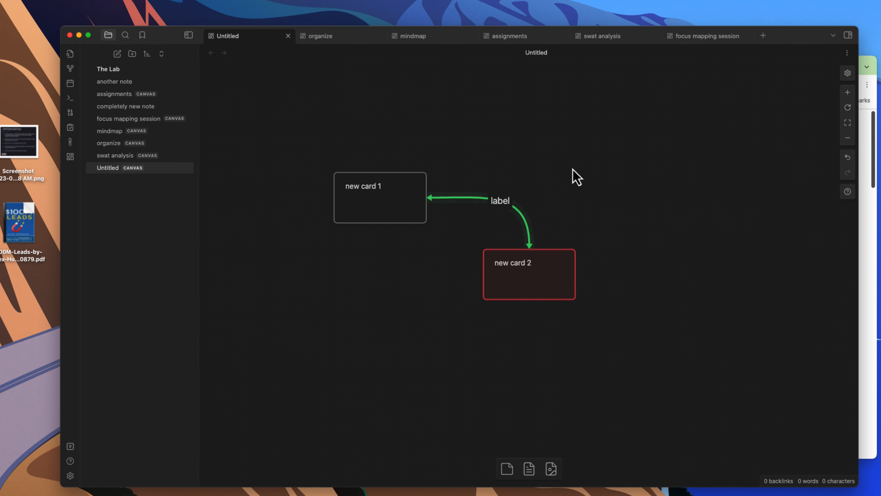
left_click(379, 197)
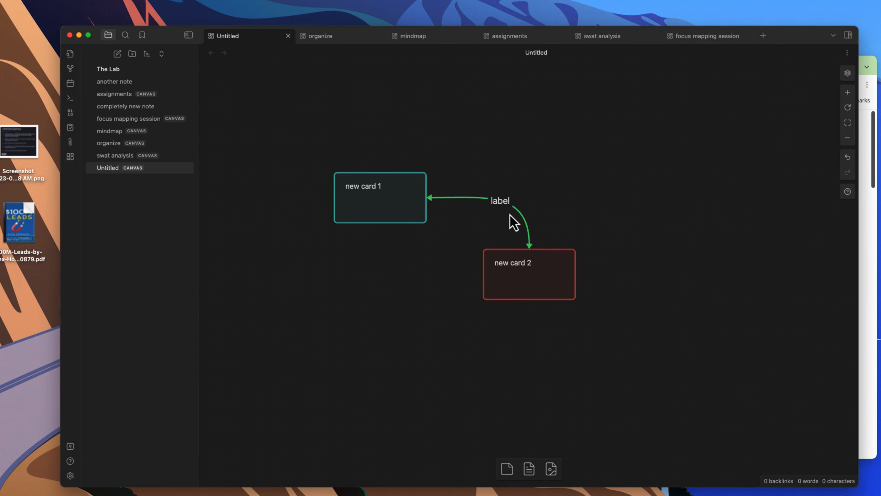
mouse_move(400, 284)
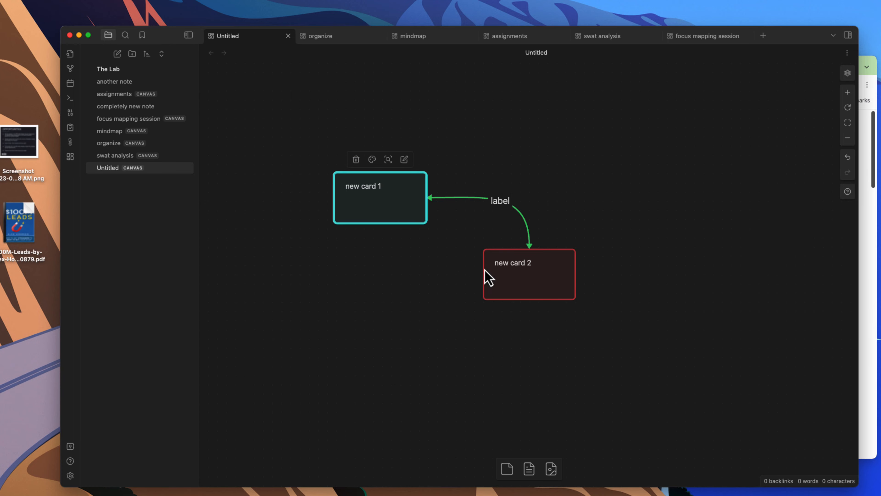
- Enable Snap to objects and Snap to grid, and move new card 2 beneath the arrow label
left_click(499, 200)
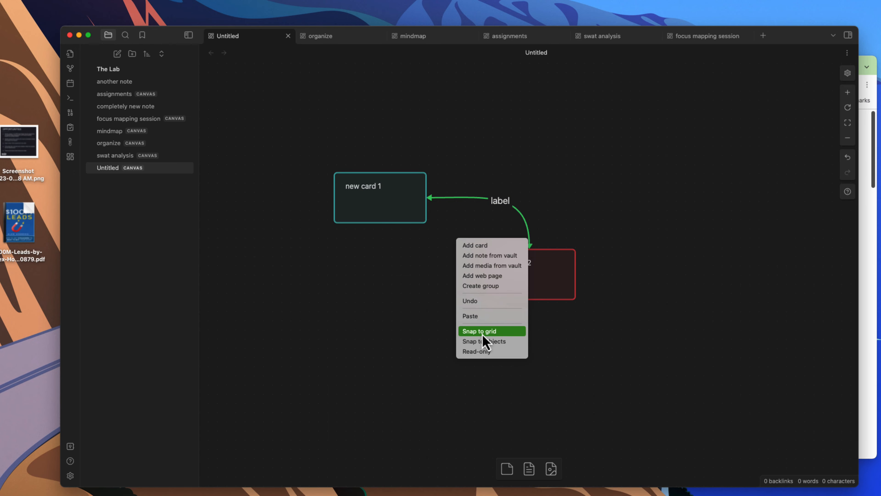
left_click(491, 331)
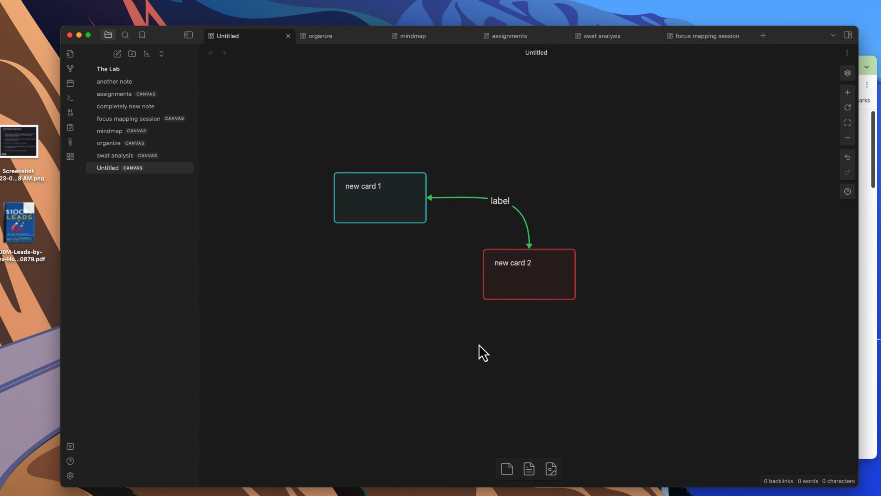
right_click(482, 357)
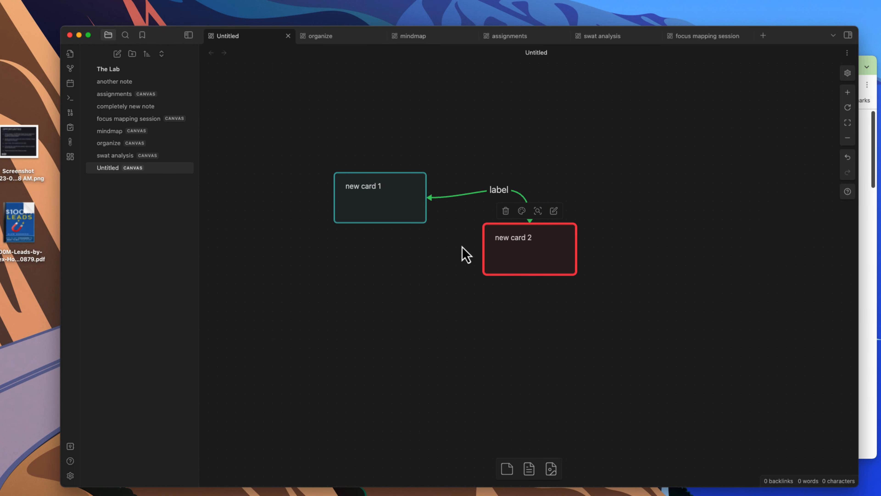
mouse_move(436, 326)
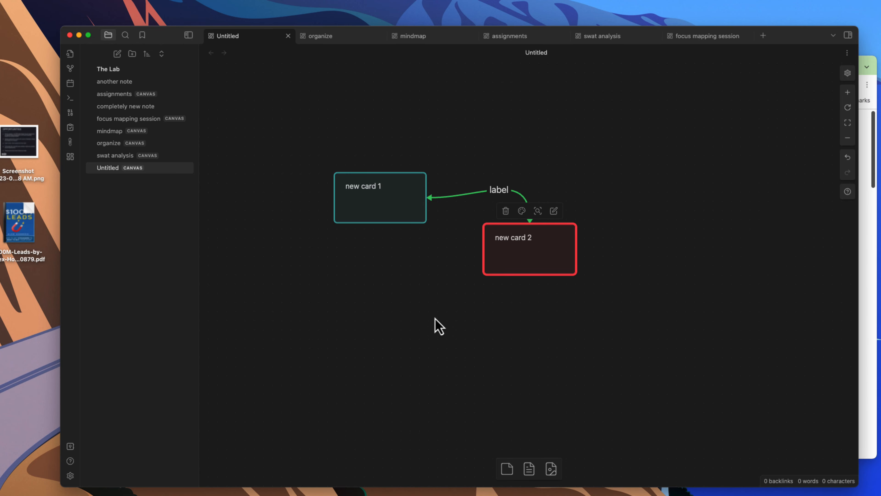
mouse_move(424, 237)
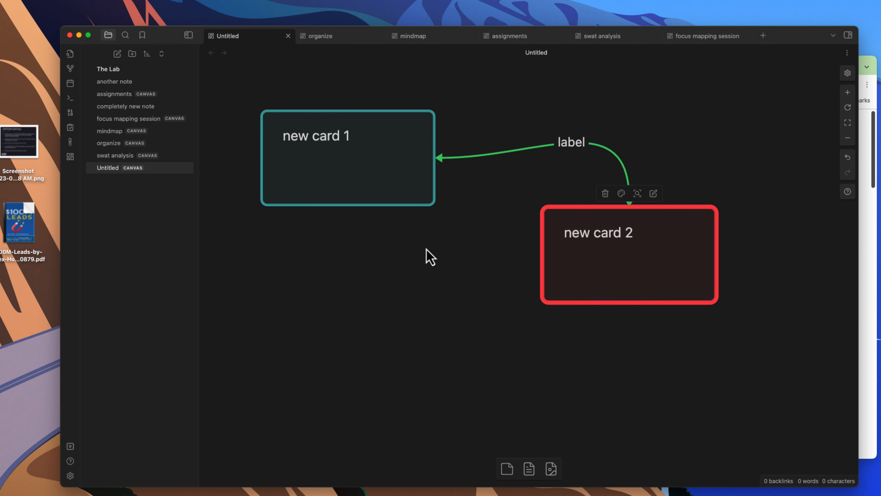
mouse_move(460, 243)
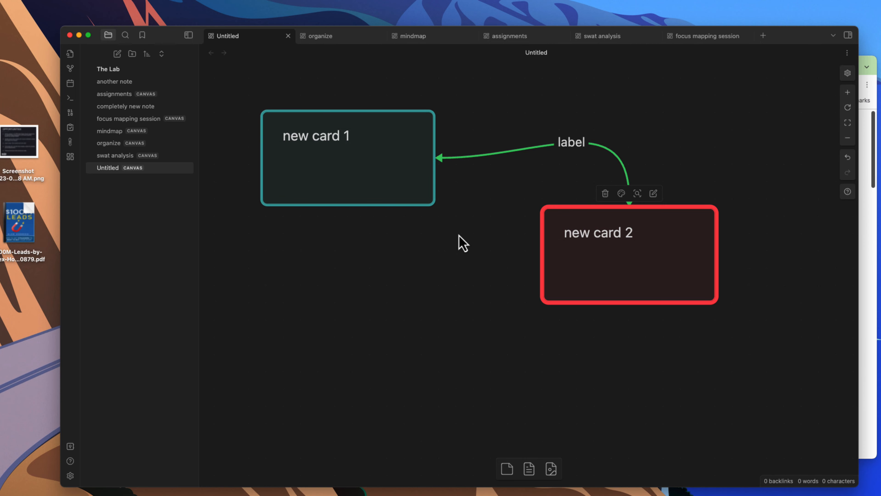
mouse_move(443, 236)
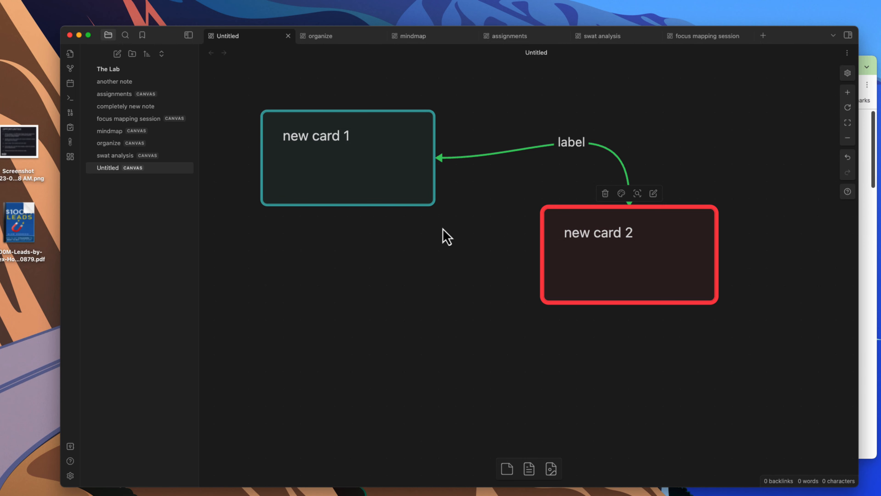
mouse_move(476, 286)
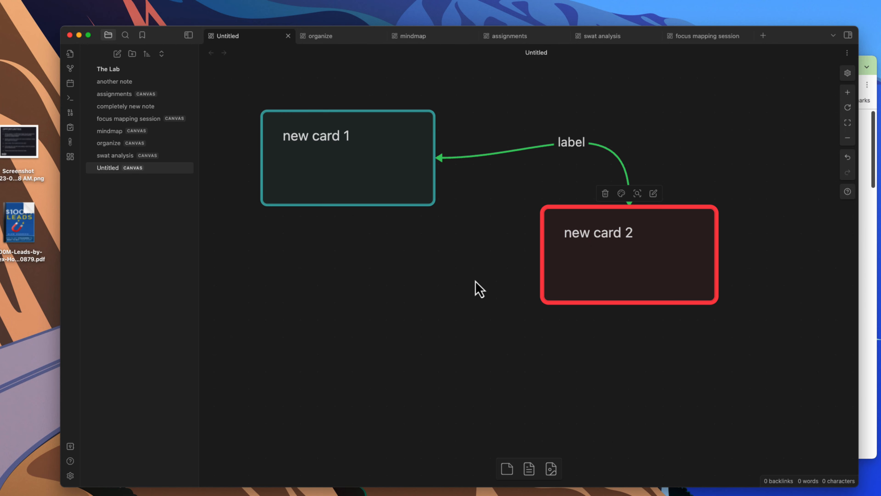
right_click(477, 288)
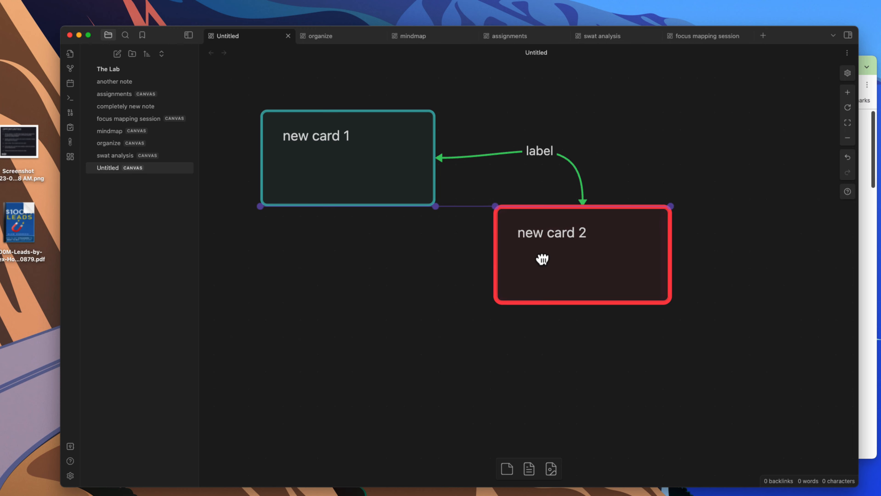
left_click_drag(542, 258, 540, 276)
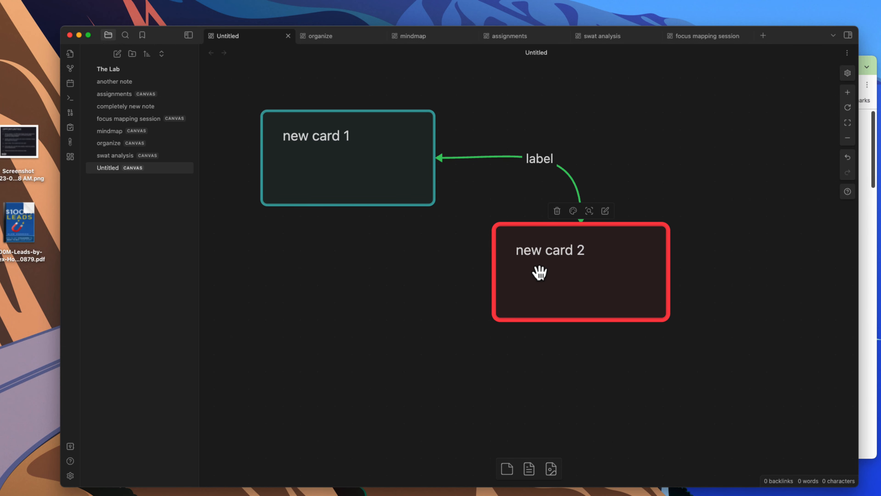
mouse_move(510, 271)
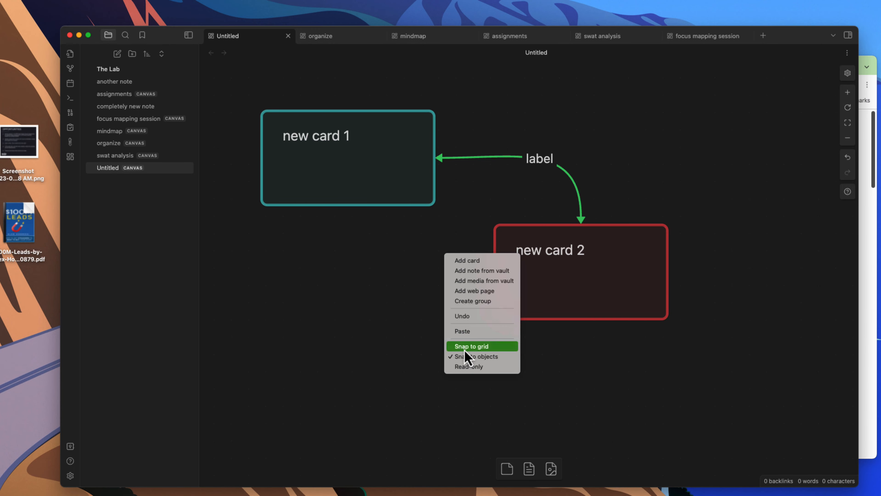
left_click(471, 346)
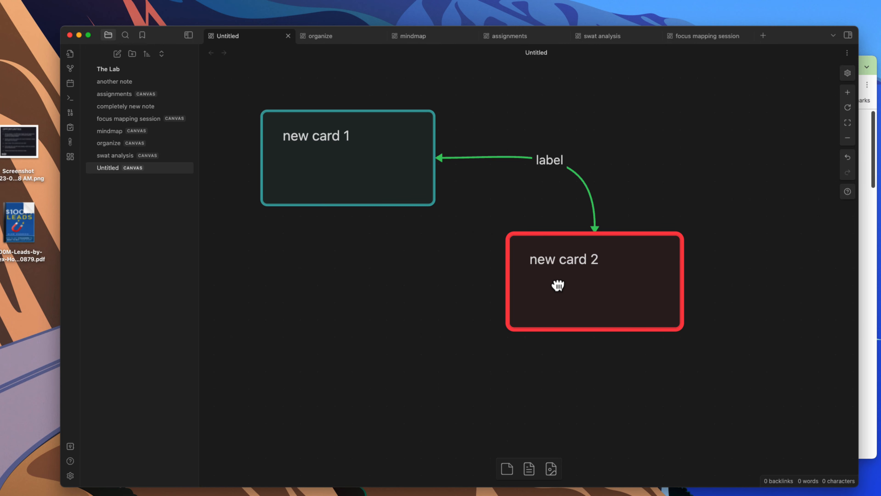
mouse_move(558, 292)
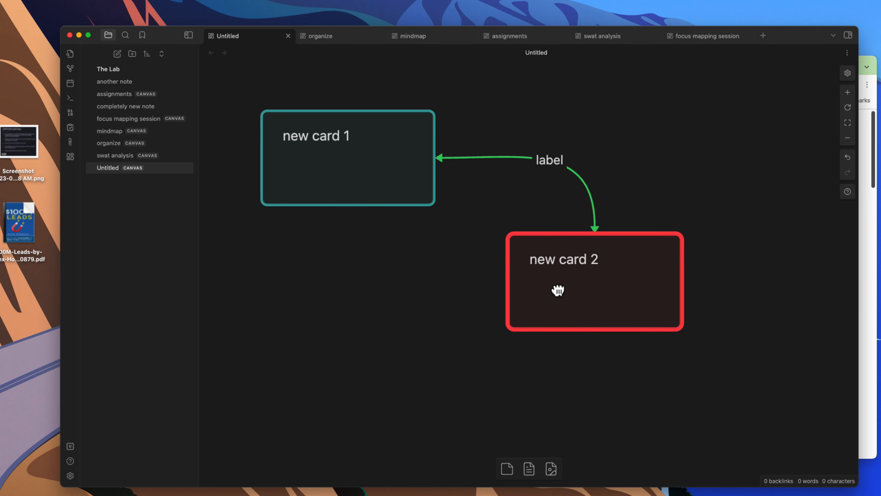
mouse_move(558, 290)
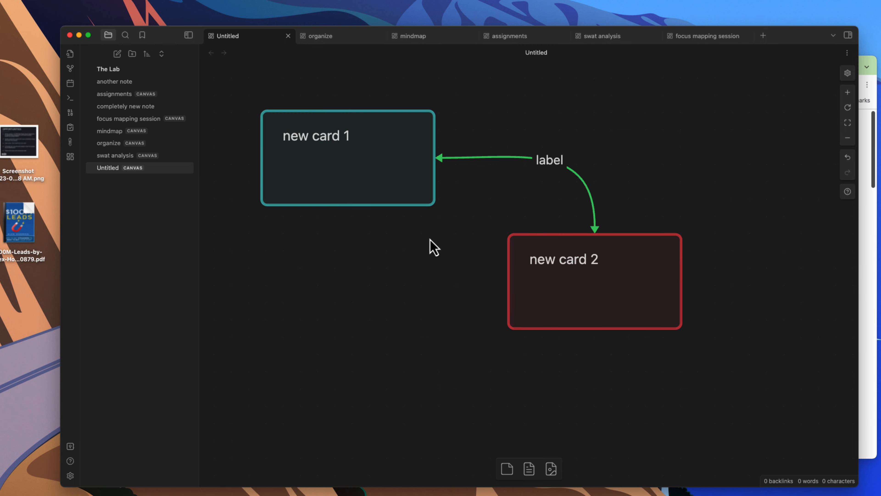
- Bring up the canvas add menu for inserting a vault note, then dismiss it
right_click(433, 251)
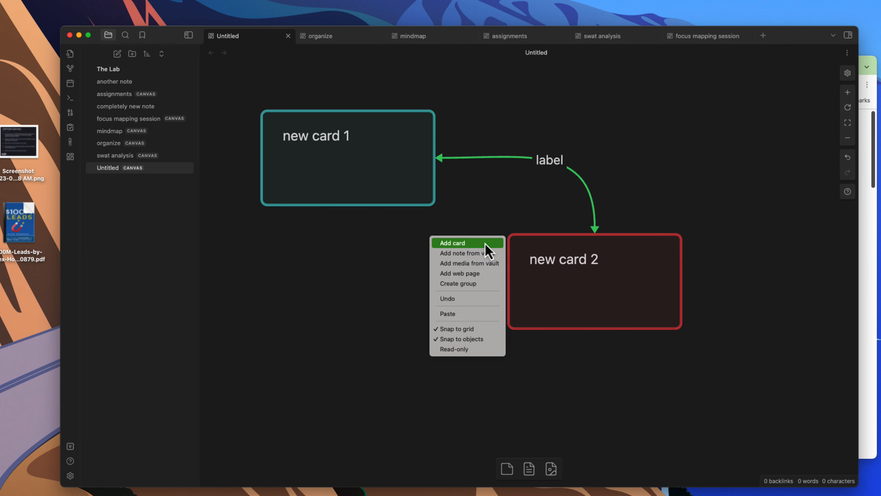
mouse_move(465, 257)
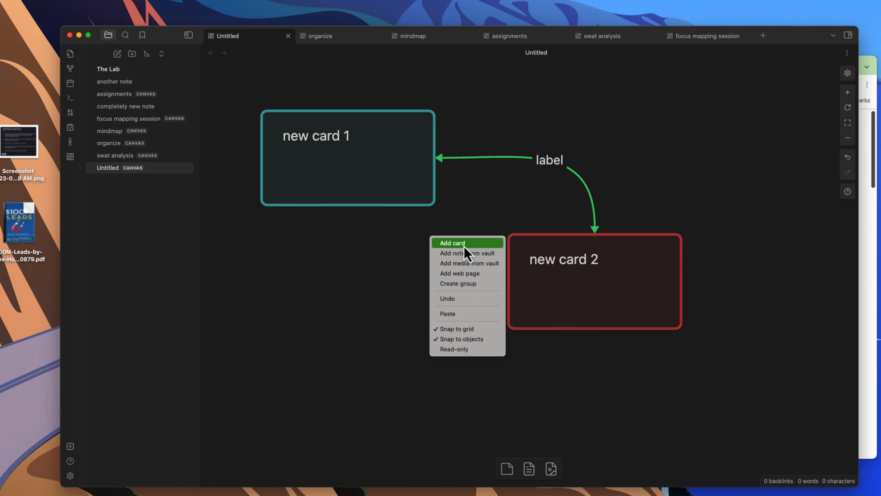
mouse_move(460, 267)
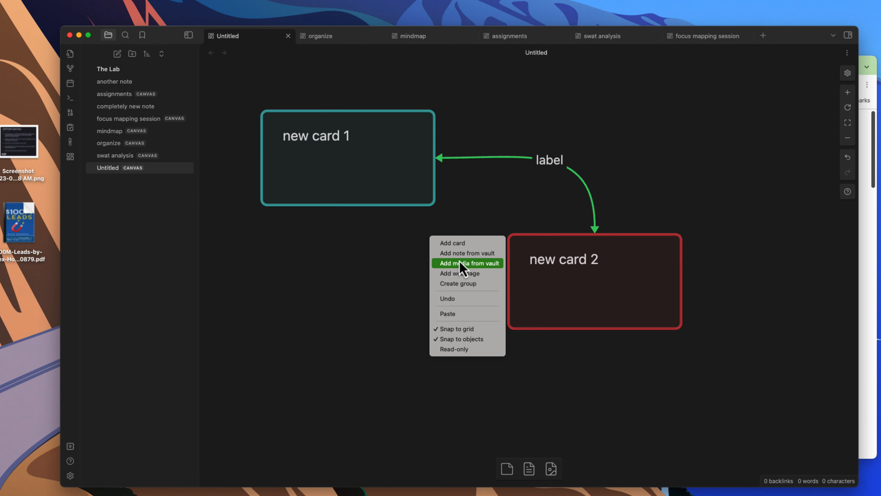
left_click(447, 219)
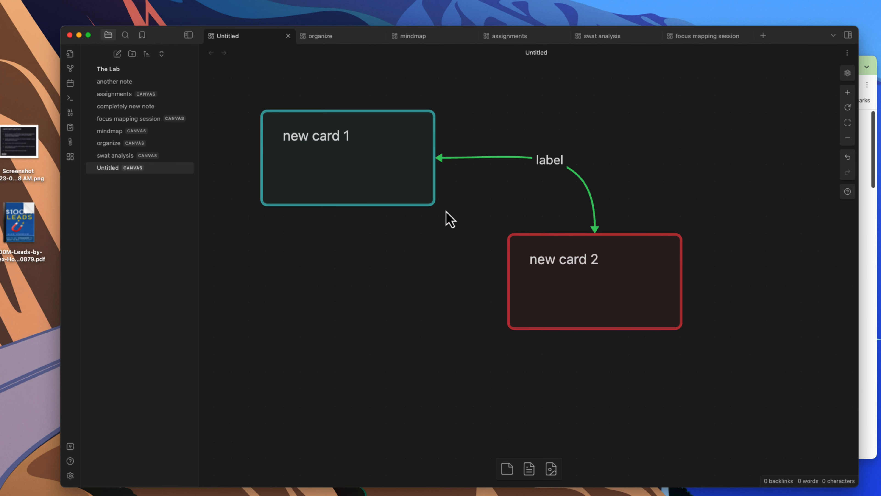
mouse_move(406, 190)
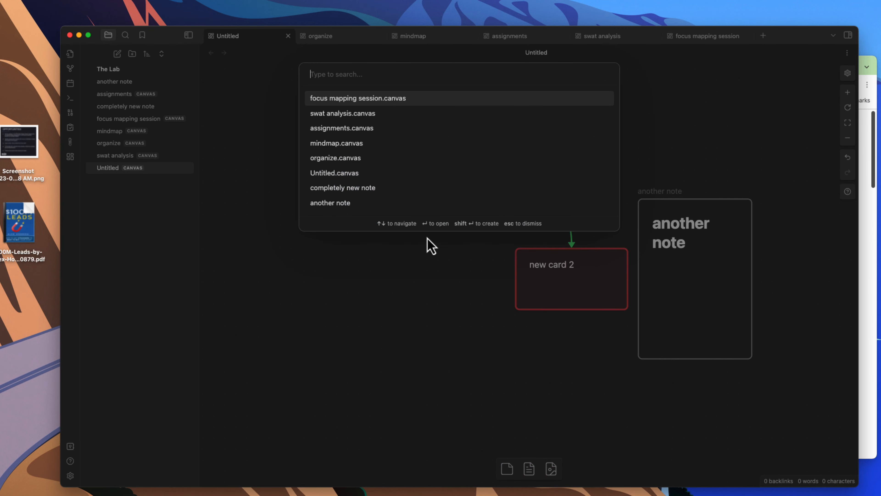
mouse_move(414, 182)
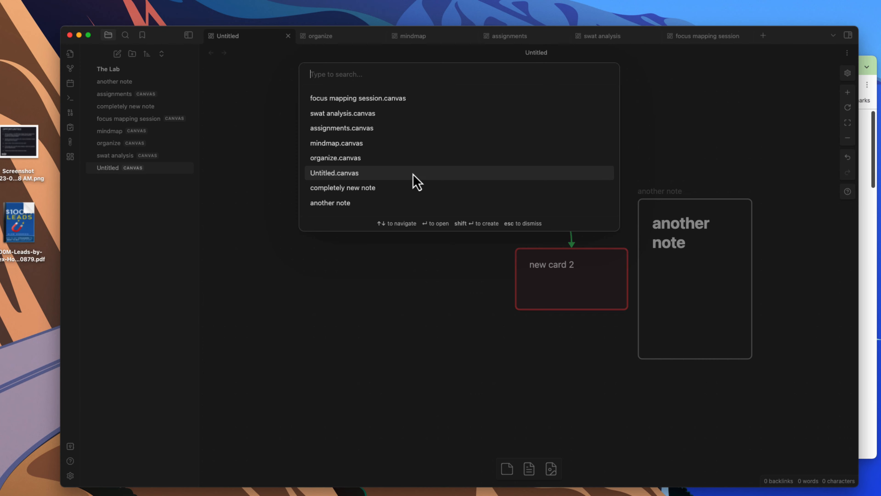
- Embed 'completely new note' from the picker, shorten it and place it beneath new card 1
type("new no")
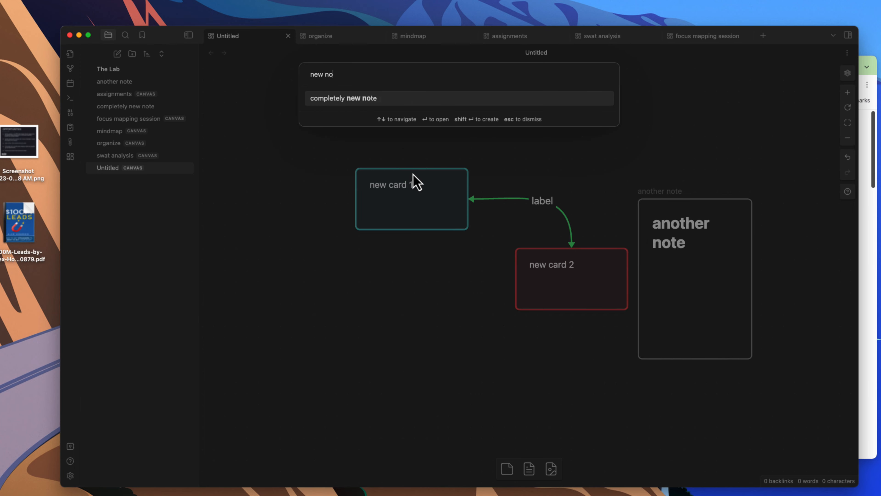
left_click(342, 98)
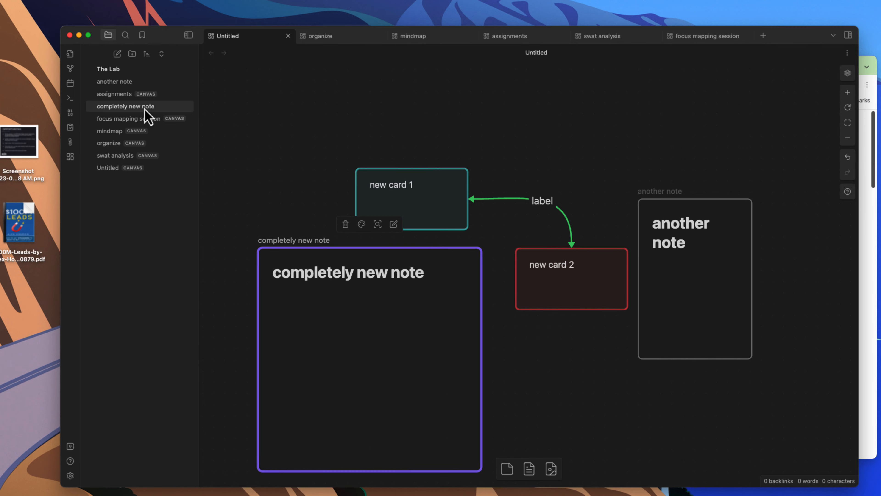
mouse_move(470, 260)
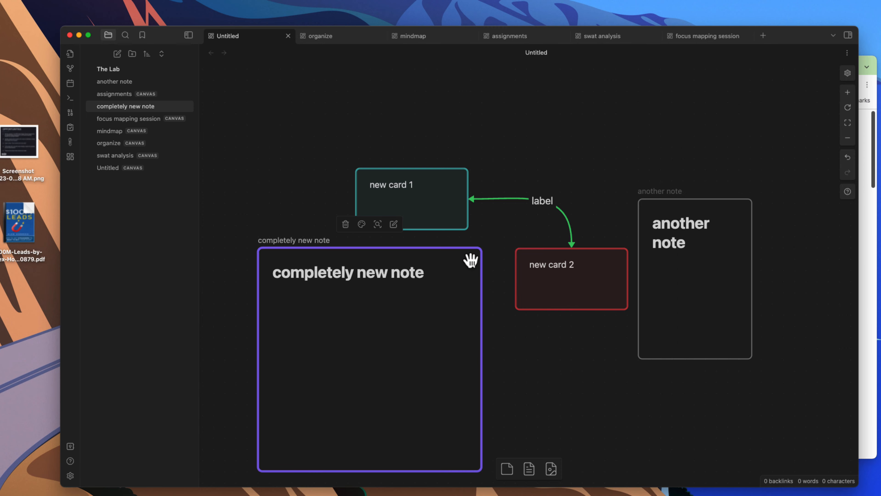
left_click_drag(469, 258, 446, 364)
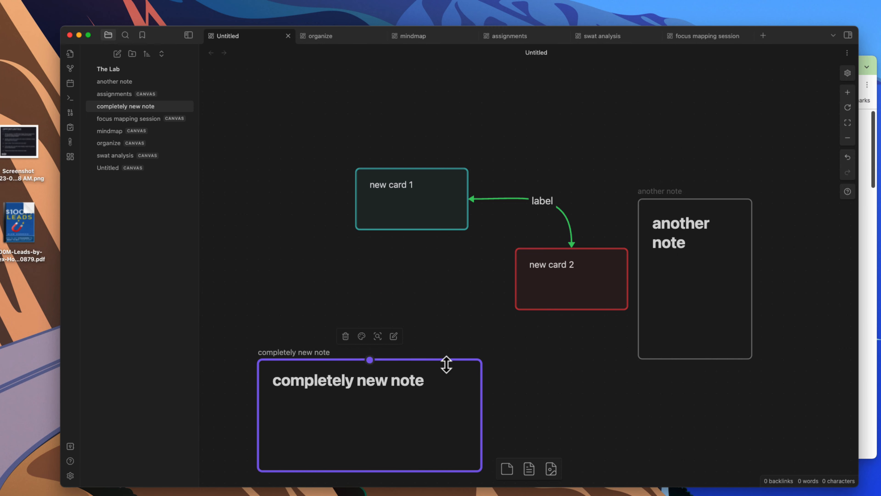
left_click_drag(369, 360, 381, 313)
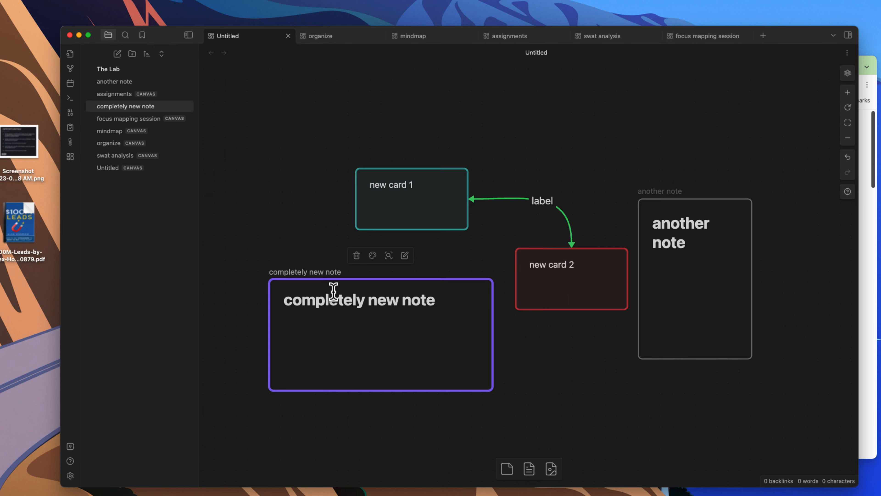
mouse_move(17, 151)
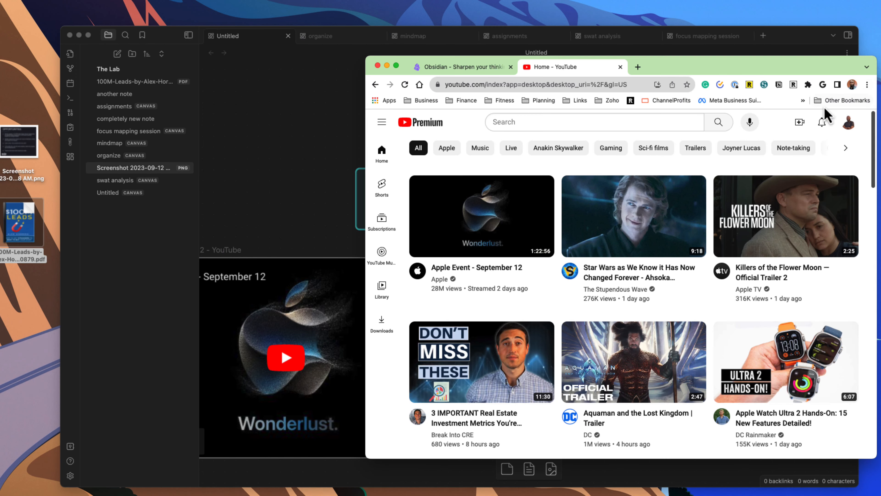
- Return from Chrome's YouTube tab to the Obsidian canvas with the embedded media
left_click(461, 67)
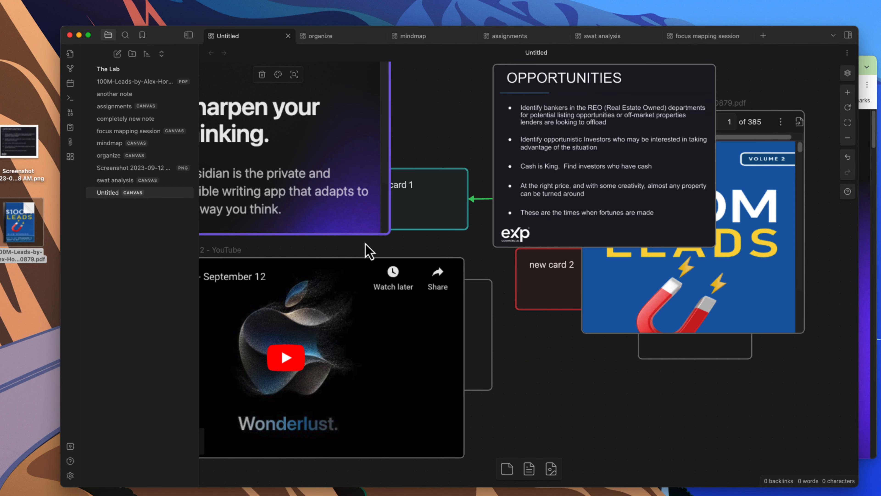
mouse_move(529, 347)
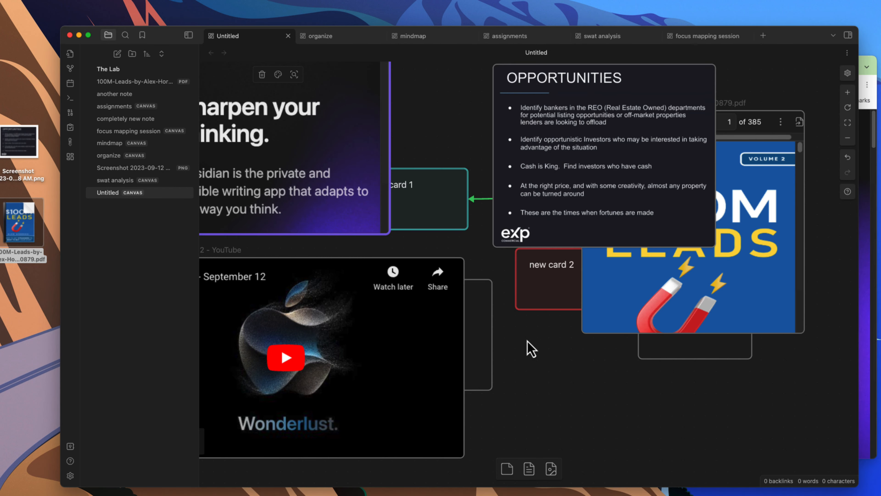
- Zoom the media canvas out and review the canvas snapping and read-only options
scroll("down", 3)
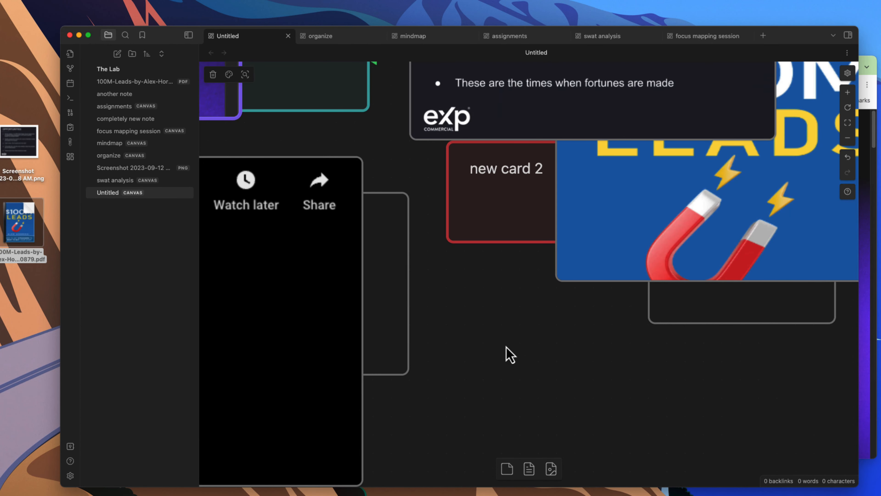
mouse_move(520, 324)
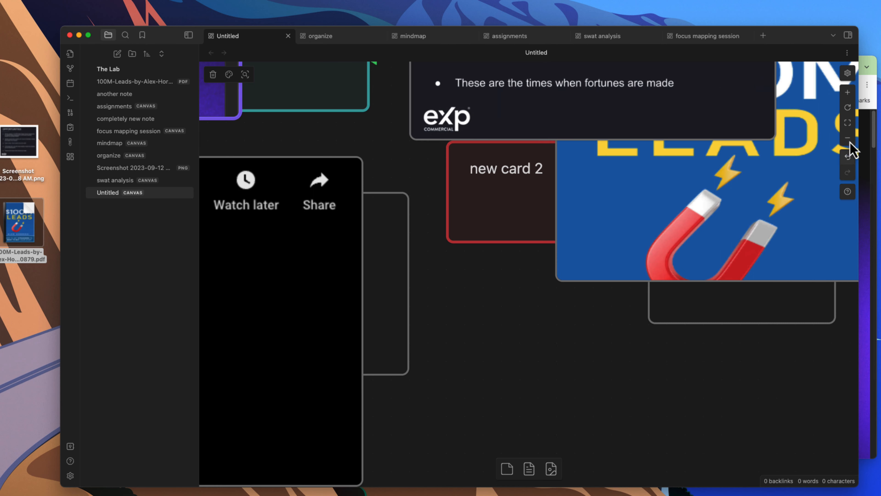
mouse_move(849, 131)
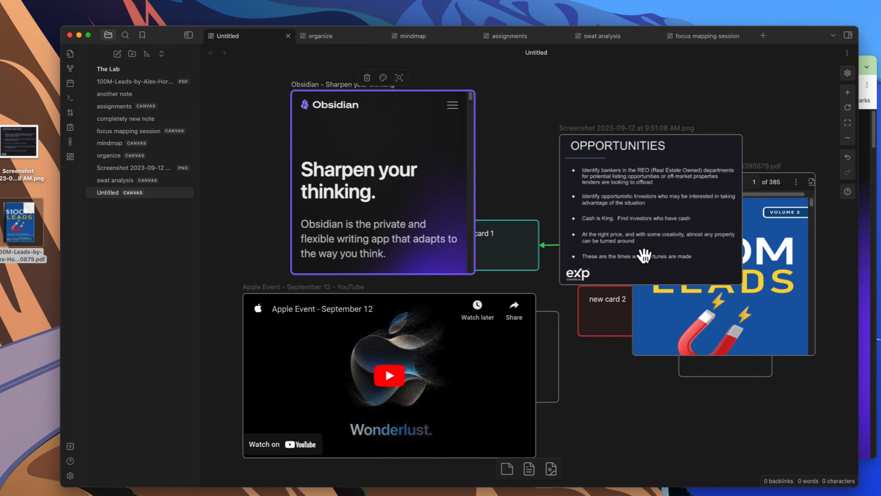
mouse_move(639, 389)
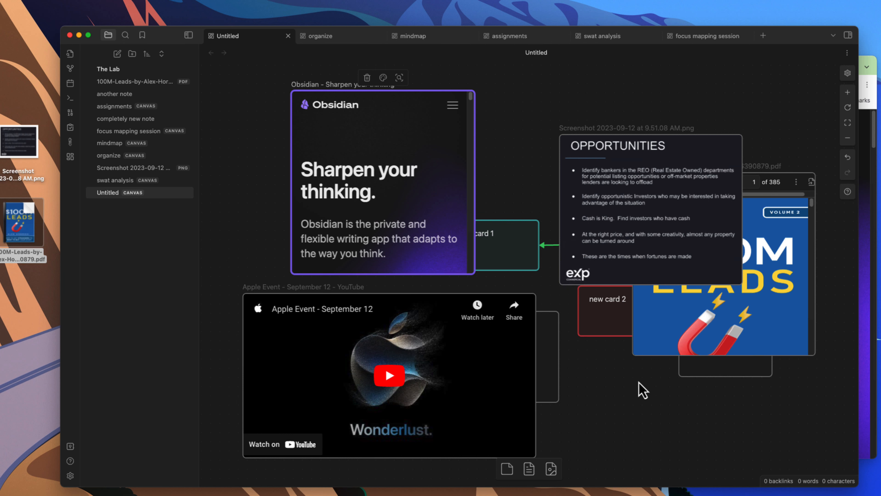
mouse_move(656, 217)
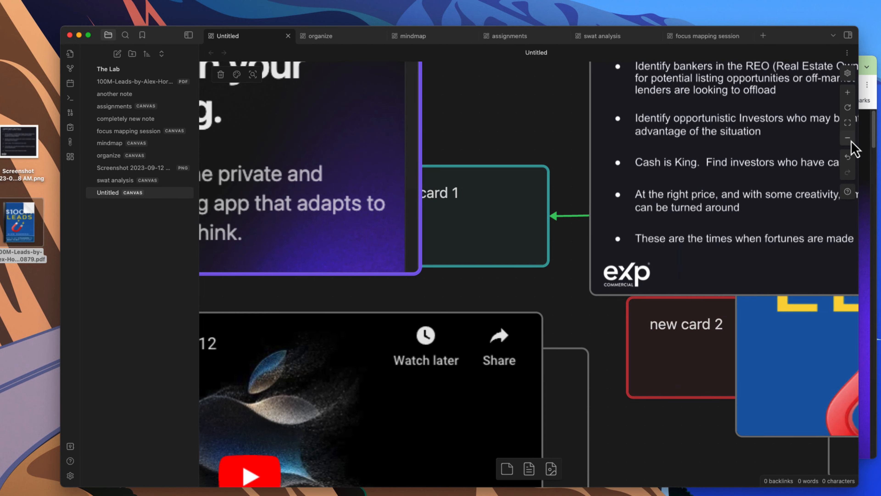
left_click(848, 138)
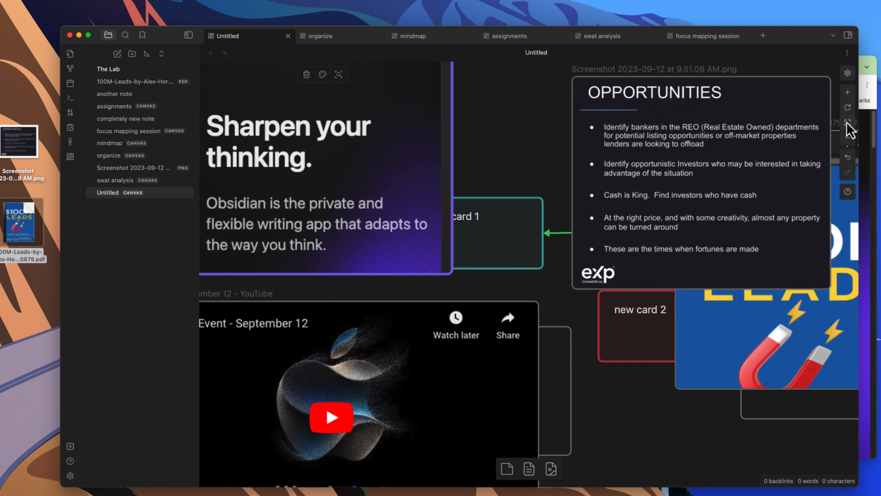
mouse_move(852, 184)
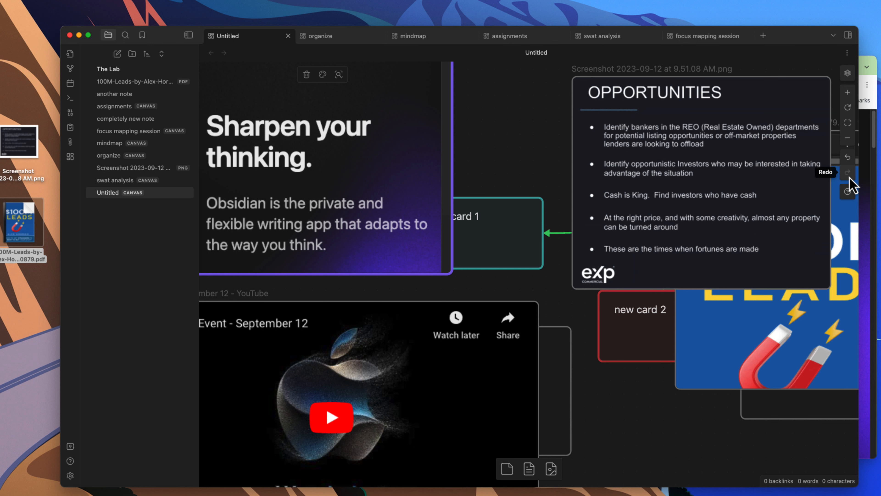
left_click(846, 73)
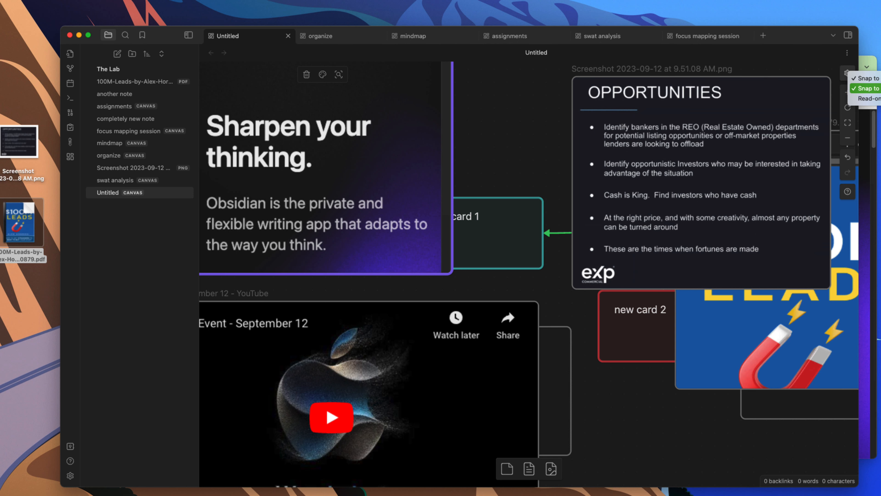
scroll("down", 3)
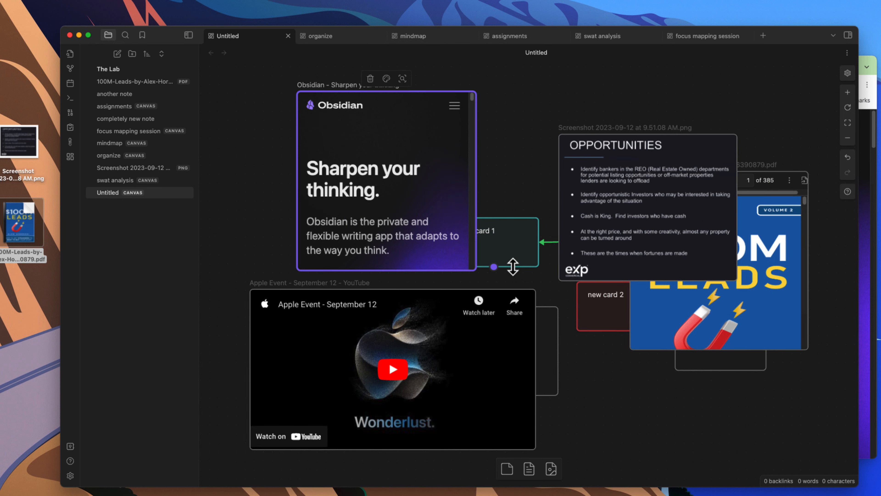
mouse_move(521, 191)
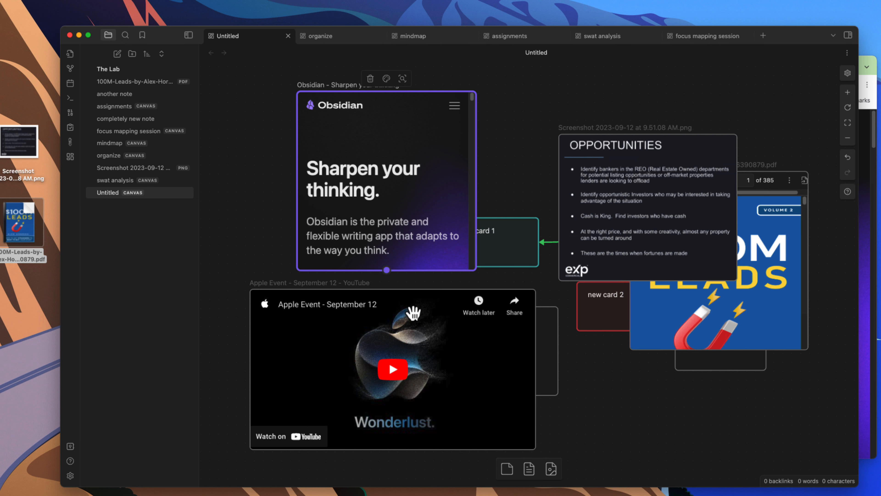
mouse_move(433, 333)
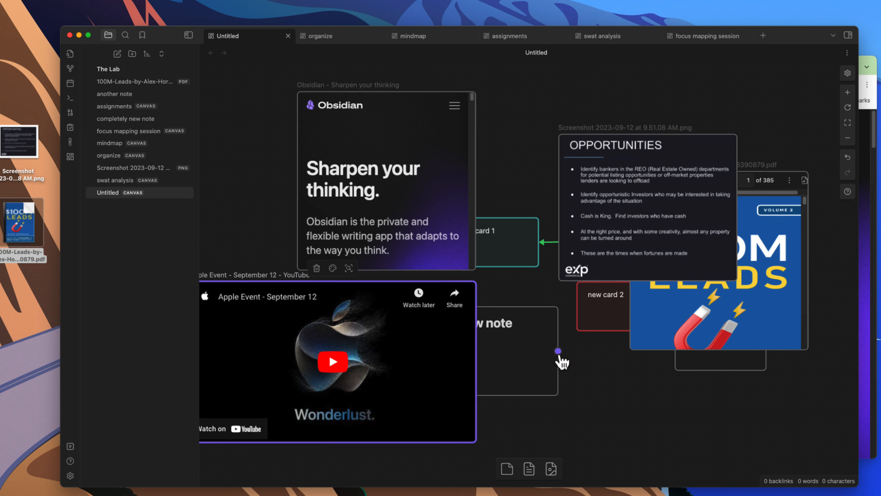
- On the organize canvas, left-align the Task 1, Task 2 and Task 3 cards
left_click(320, 36)
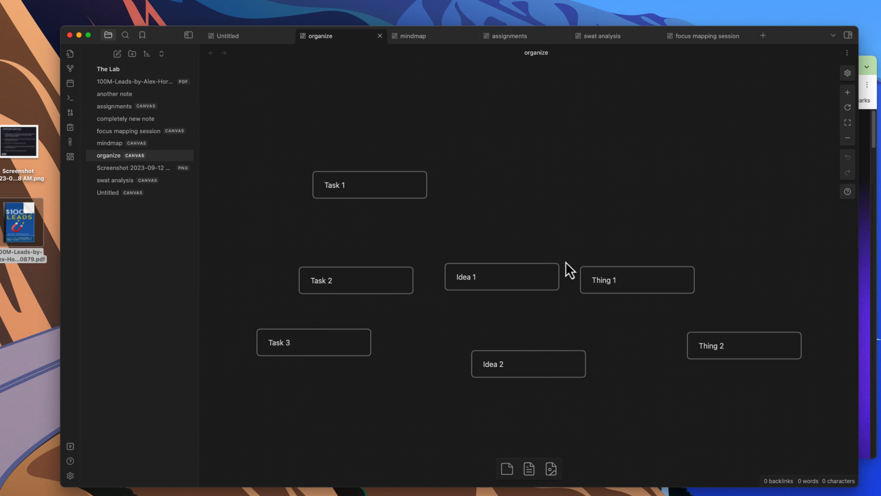
mouse_move(604, 188)
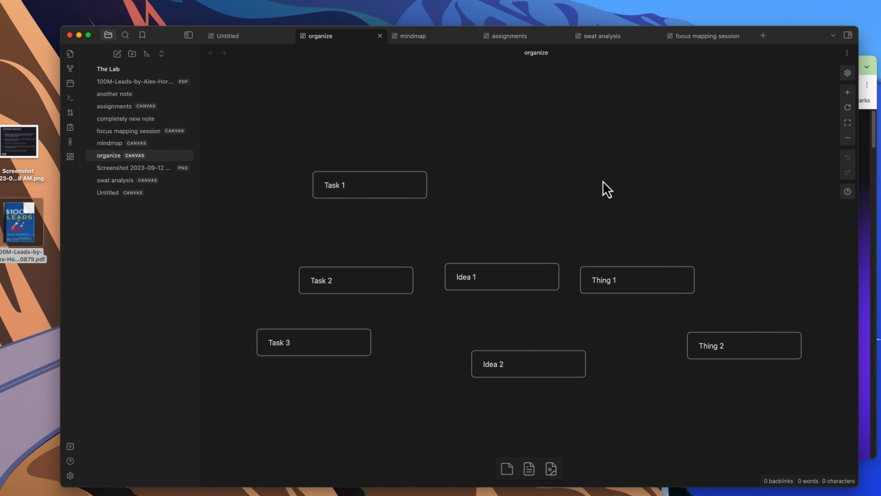
mouse_move(642, 371)
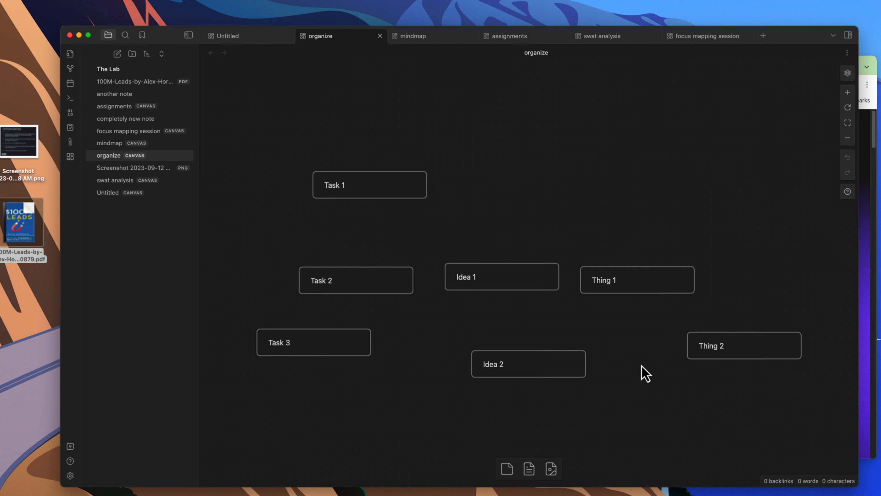
mouse_move(537, 251)
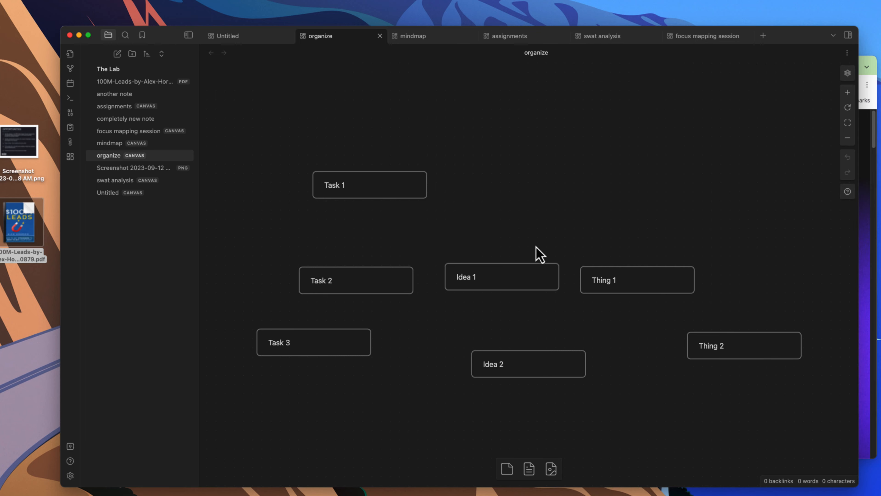
mouse_move(270, 148)
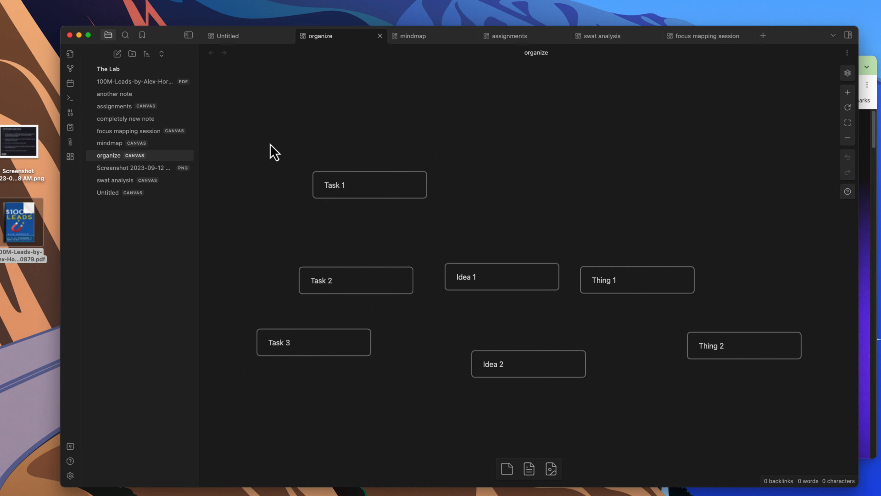
left_click_drag(264, 157, 433, 359)
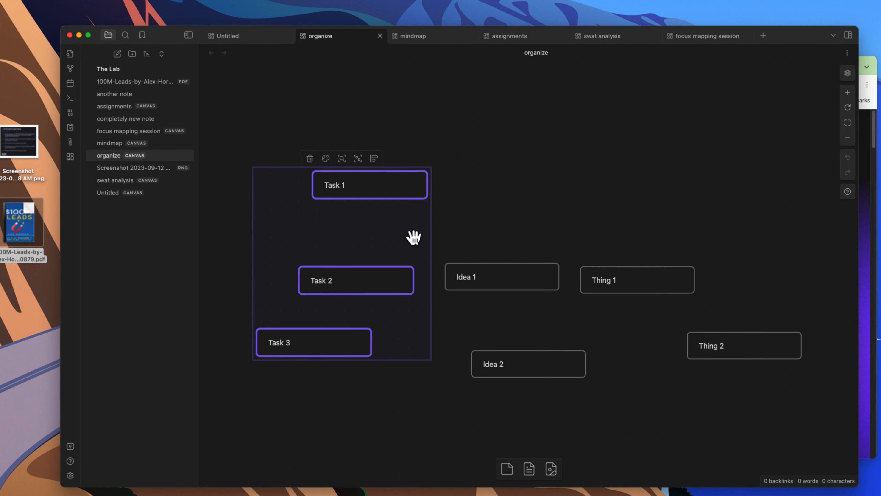
left_click(373, 159)
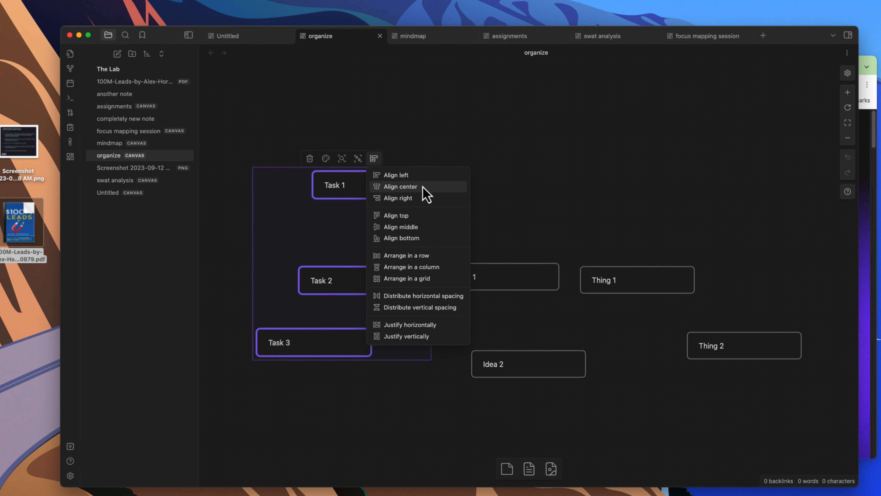
mouse_move(409, 327)
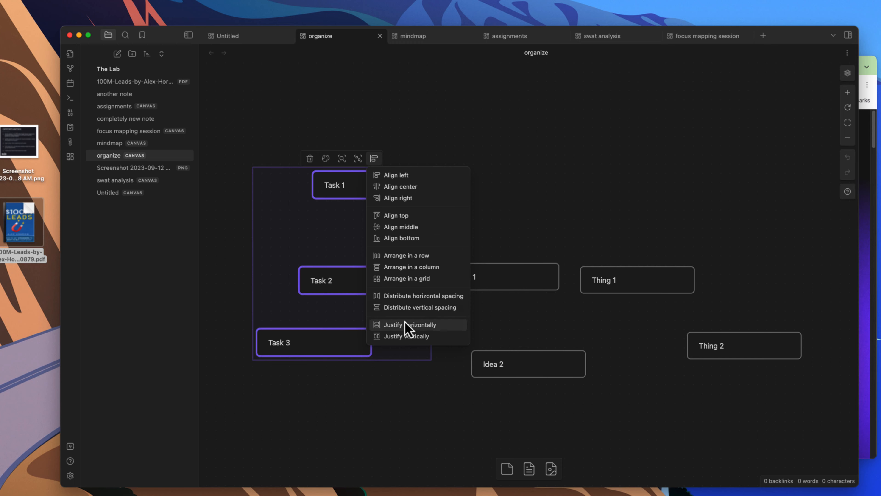
left_click(409, 325)
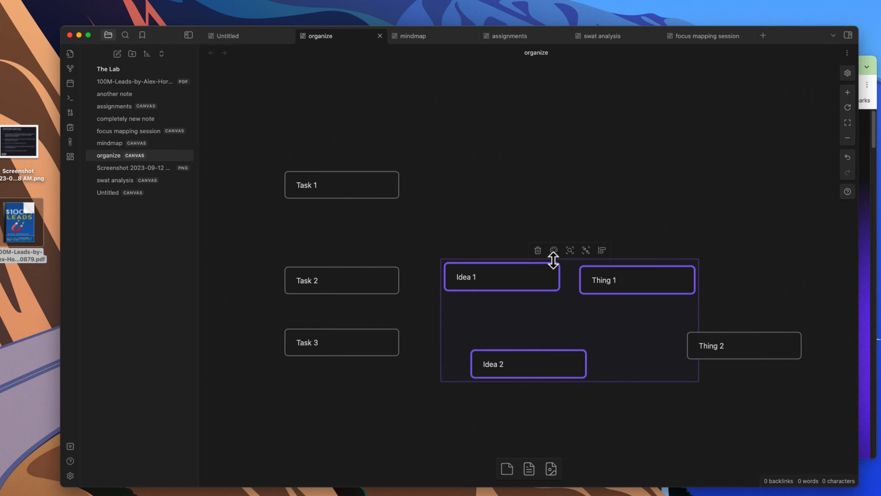
- Centre then arrange Idea 1, Thing 1 and Idea 2 in a row, and move Thing 2 level with Task 3
left_click(602, 250)
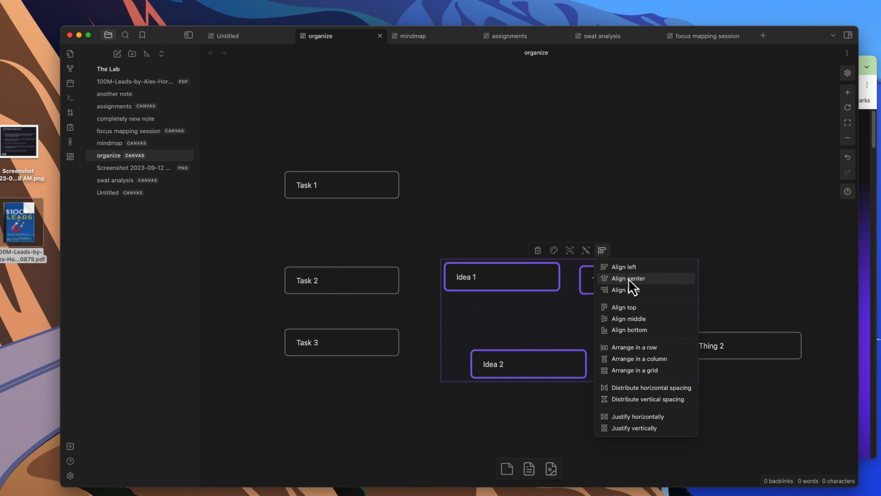
left_click(628, 278)
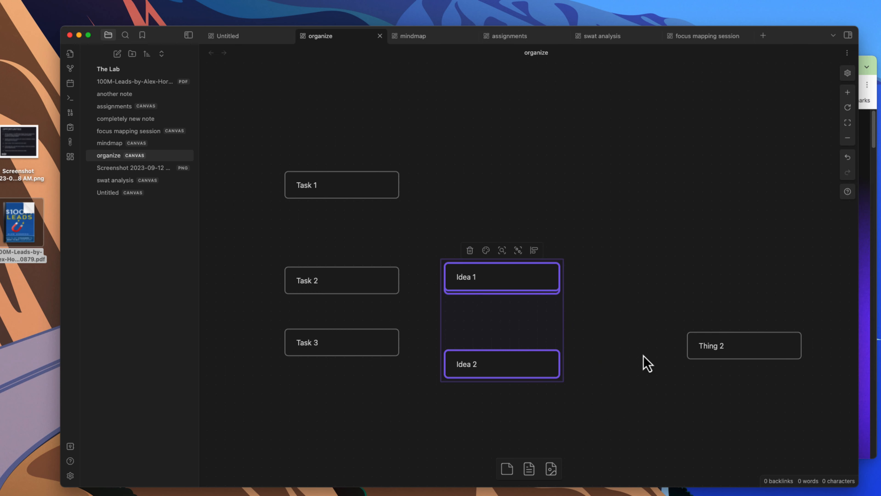
left_click(535, 250)
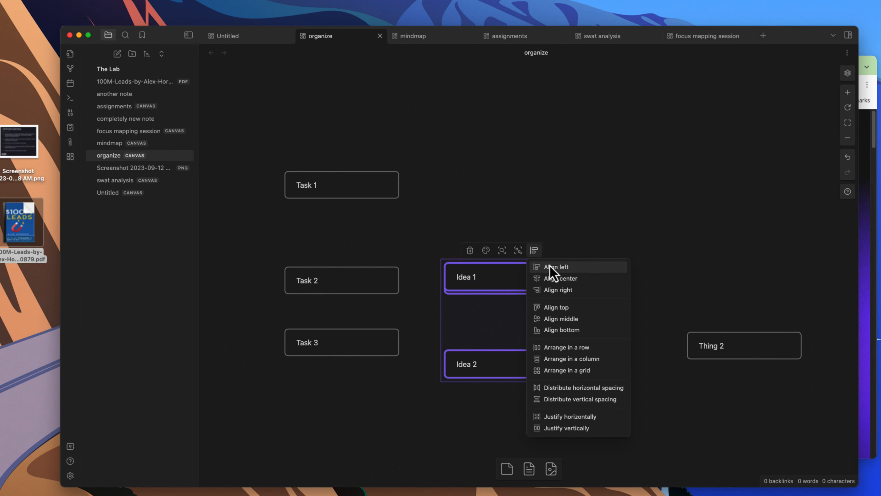
left_click(566, 346)
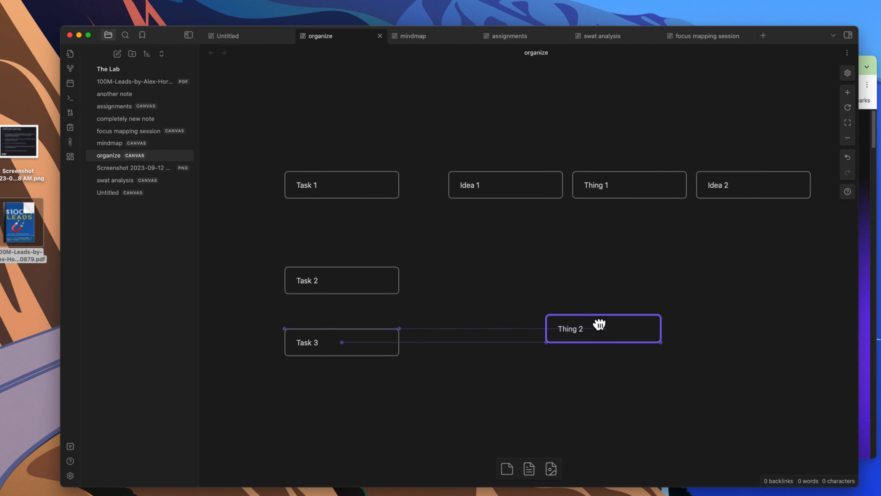
left_click_drag(601, 328, 548, 341)
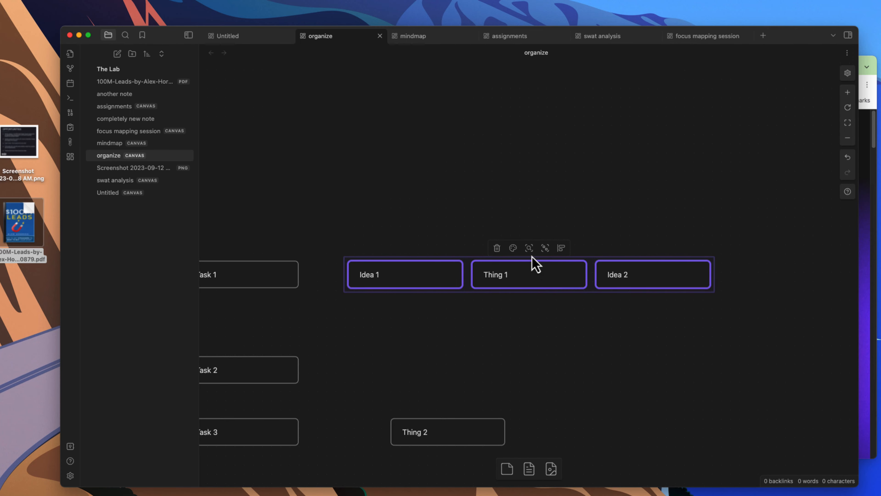
- Group Idea 1, Thing 1 and Idea 2 as Group 1, then switch to the mindmap canvas
left_click(545, 248)
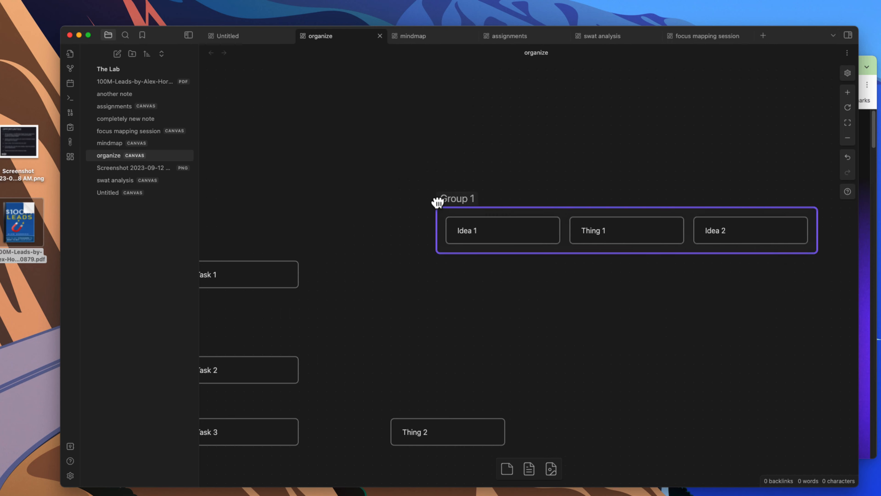
right_click(419, 342)
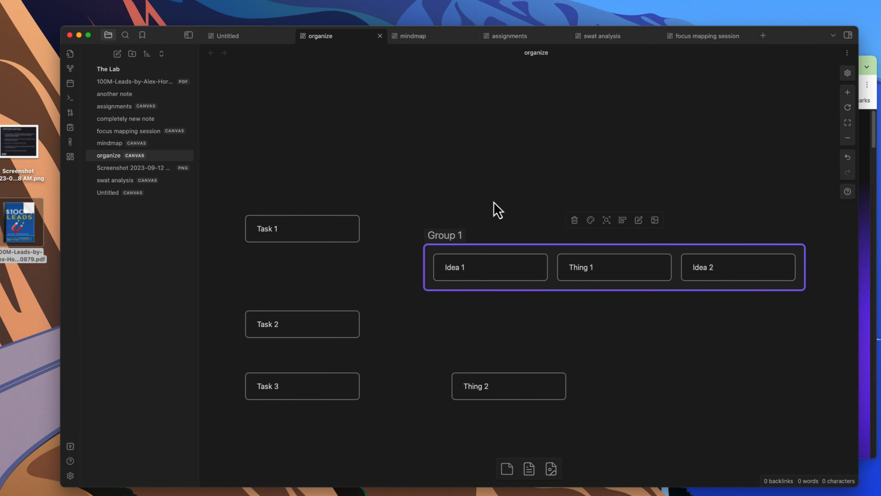
mouse_move(501, 328)
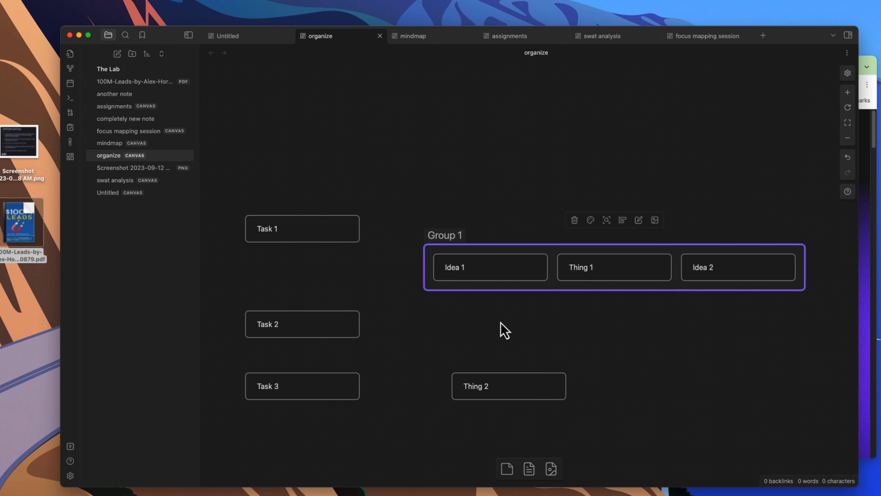
mouse_move(463, 310)
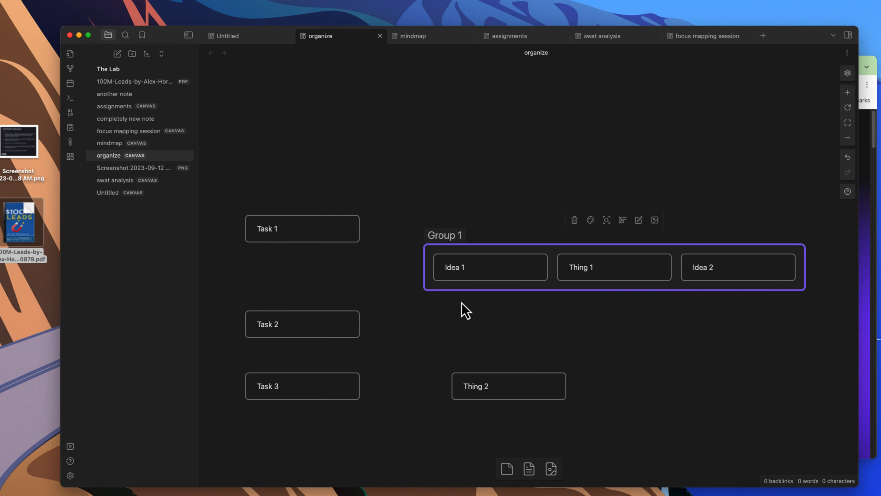
mouse_move(390, 320)
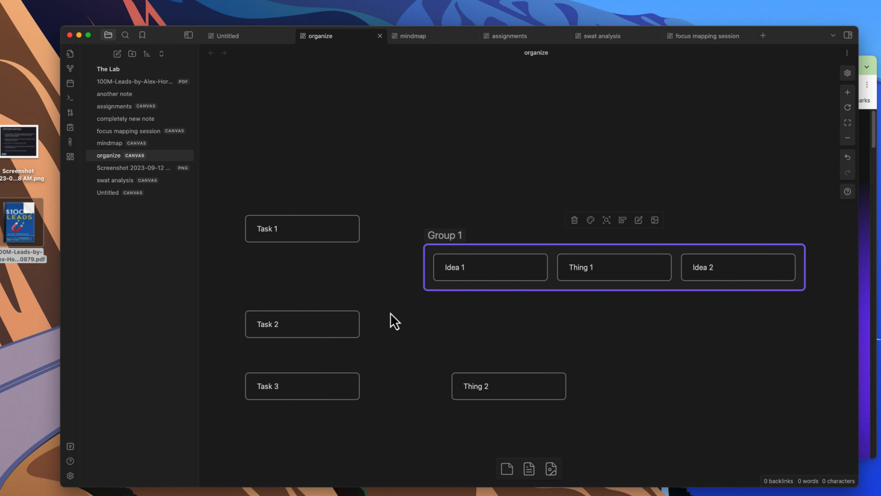
mouse_move(410, 80)
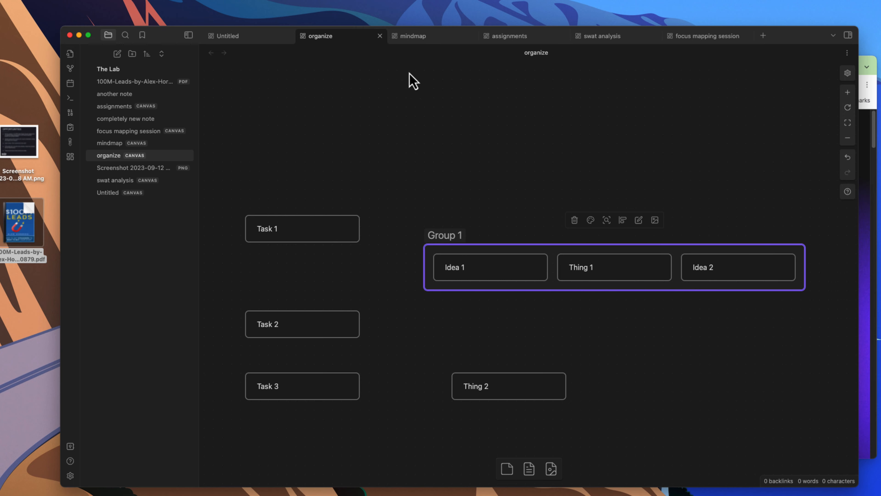
left_click(412, 35)
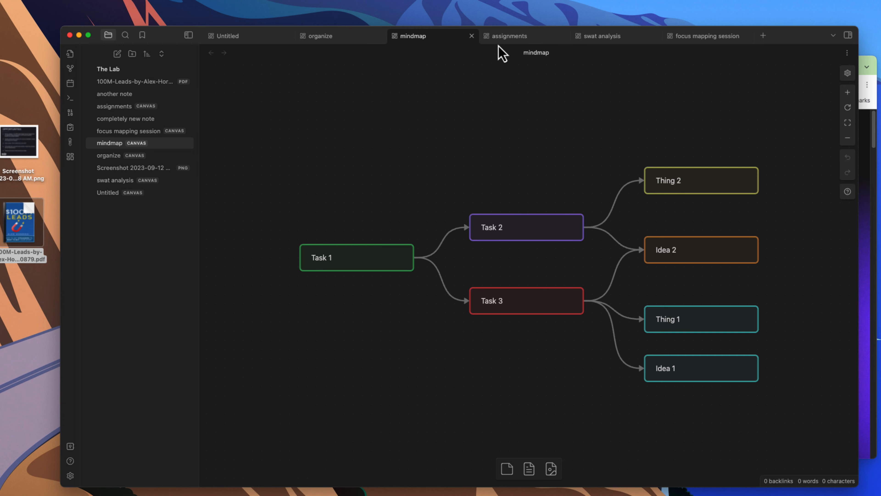
- On the assignments canvas, drag Task 1 and Task 2 into the Home bucket, then move on to swat analysis
left_click(510, 36)
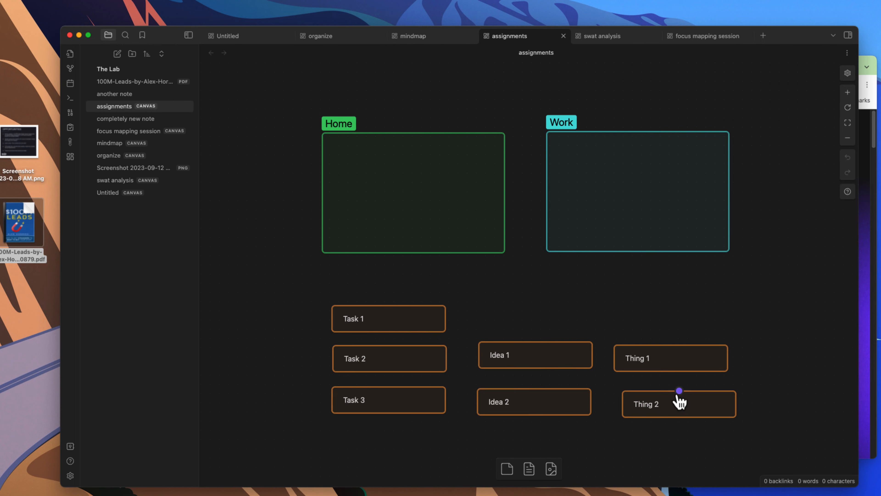
mouse_move(596, 393)
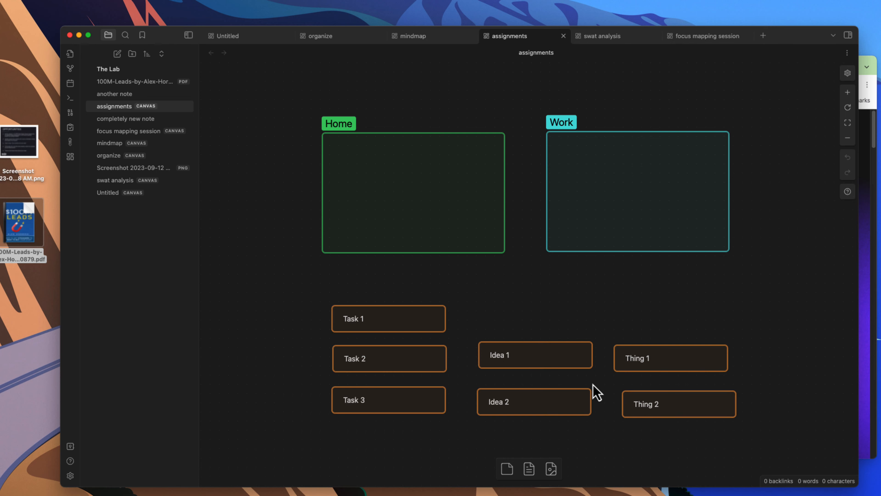
mouse_move(492, 234)
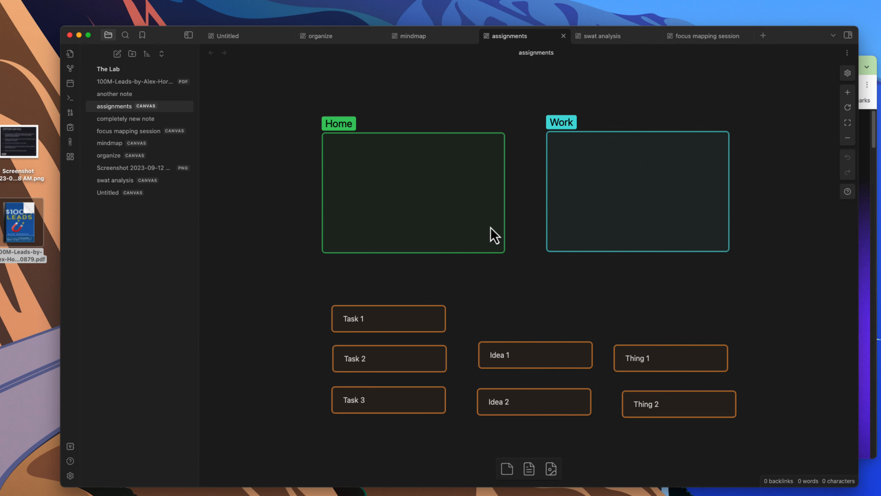
mouse_move(401, 322)
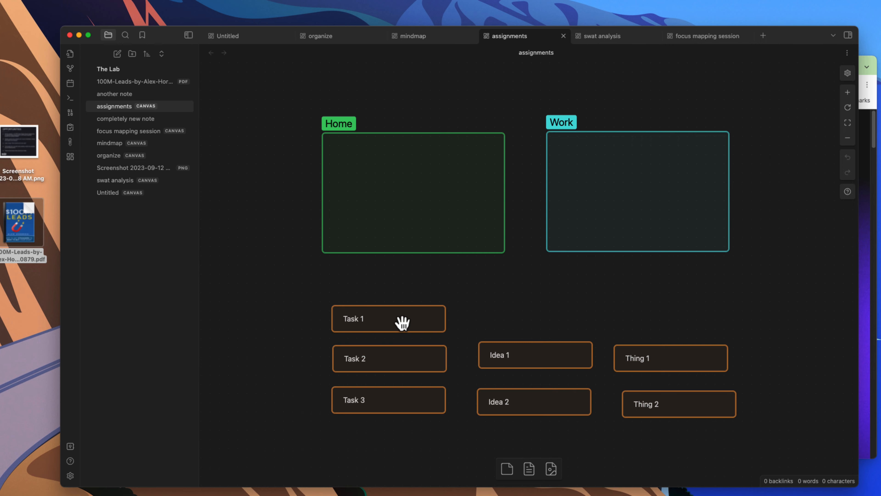
left_click_drag(388, 318, 389, 158)
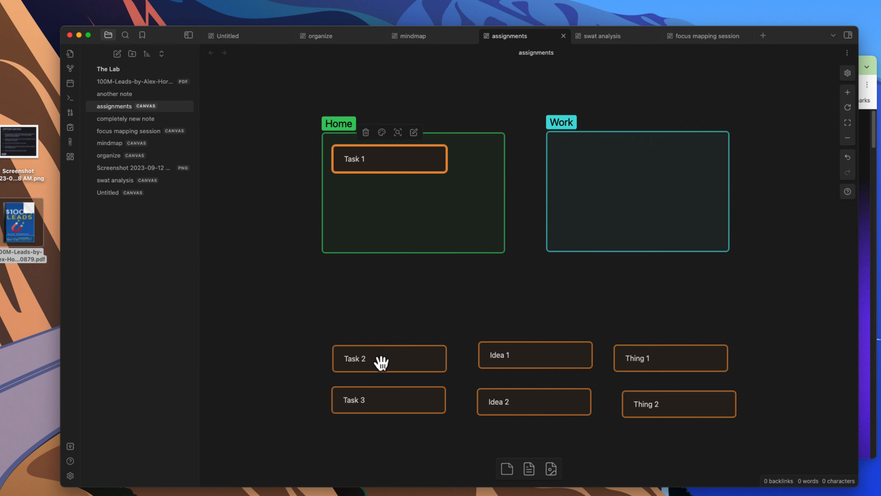
left_click_drag(389, 358, 389, 204)
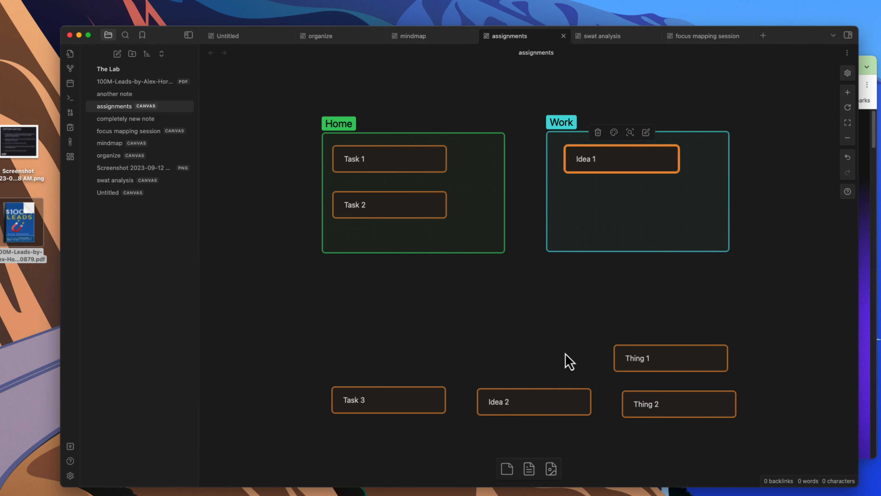
left_click(601, 36)
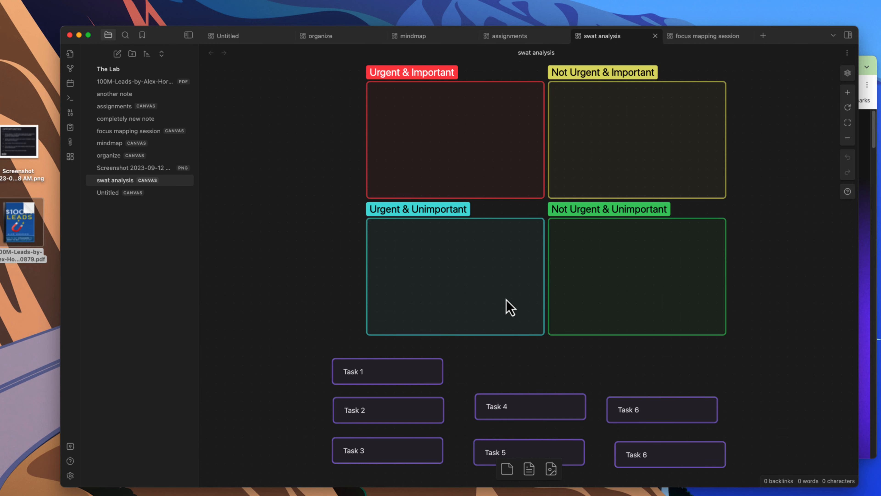
mouse_move(552, 398)
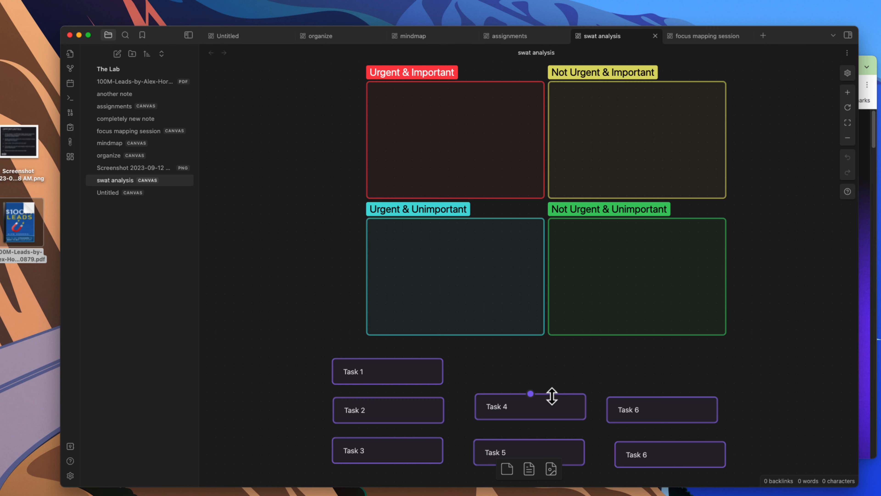
- Move the Task 4 card into the Not Urgent & Unimportant quadrant
left_click_drag(386, 371, 443, 110)
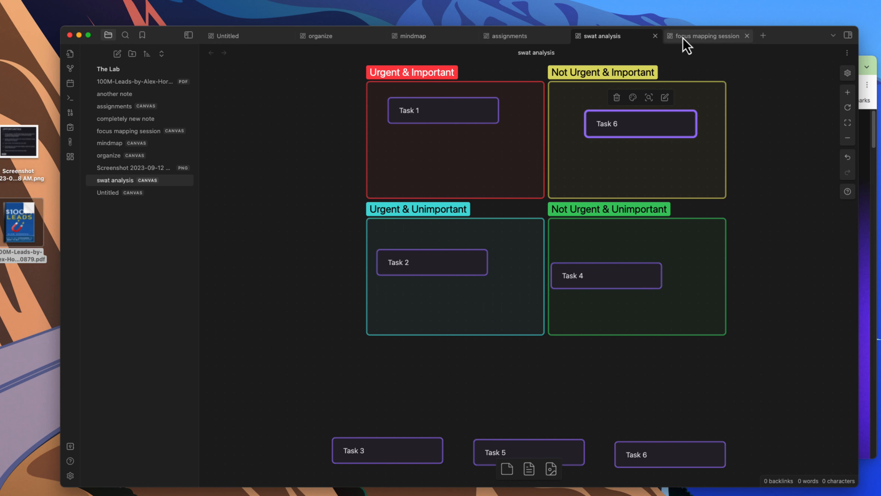
- View the focus mapping session canvas, then return to the Untitled canvas with its embeds
left_click(707, 35)
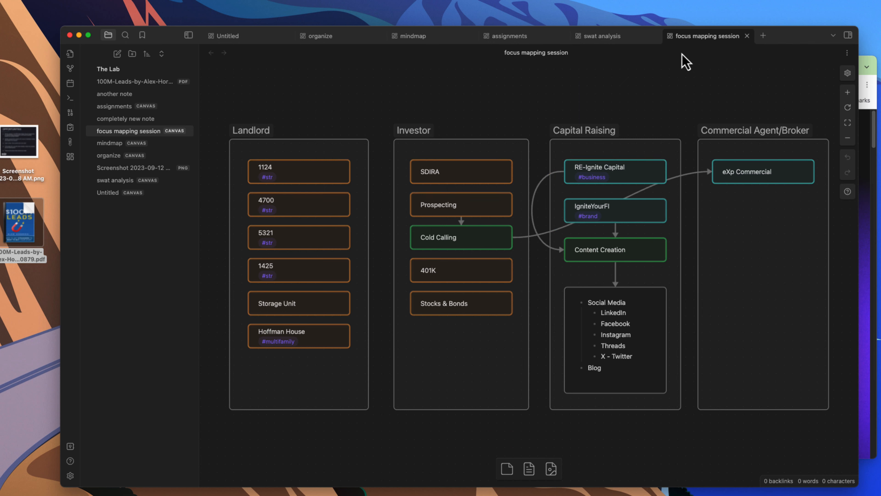
mouse_move(483, 319)
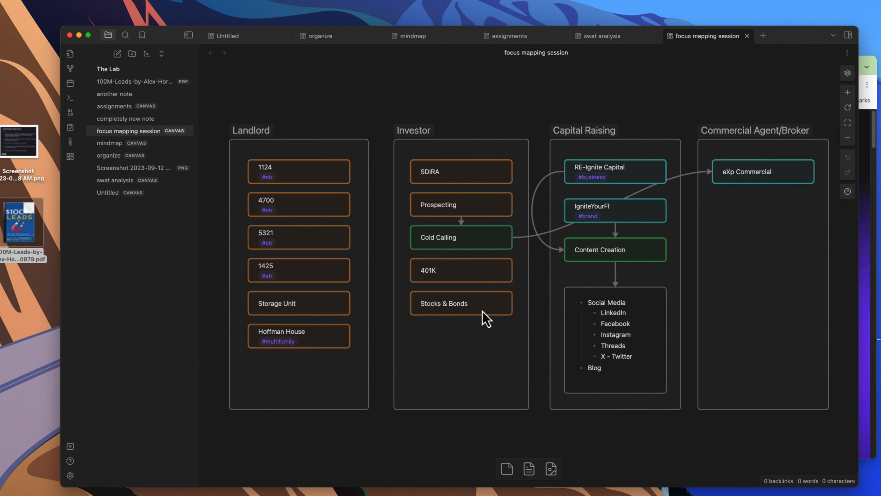
mouse_move(276, 69)
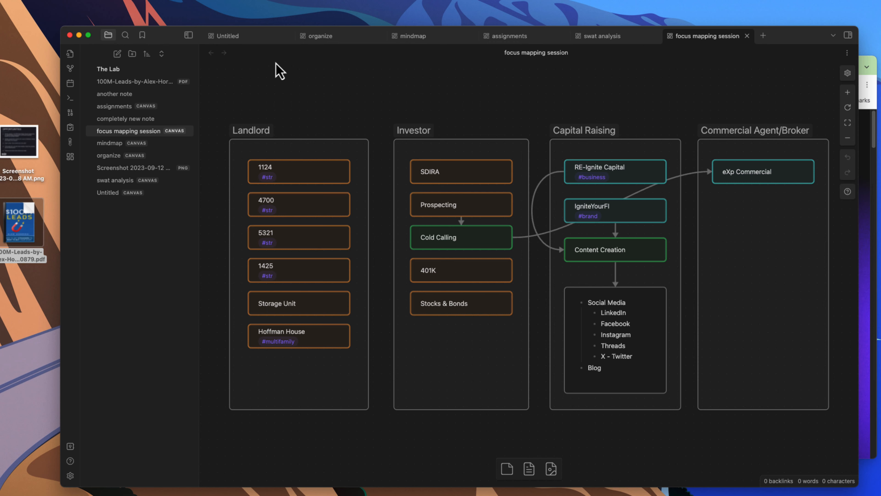
left_click(228, 36)
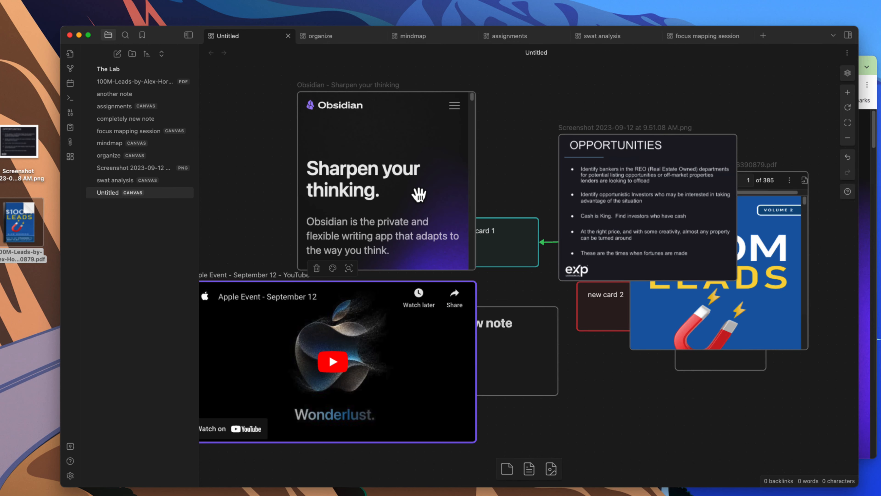